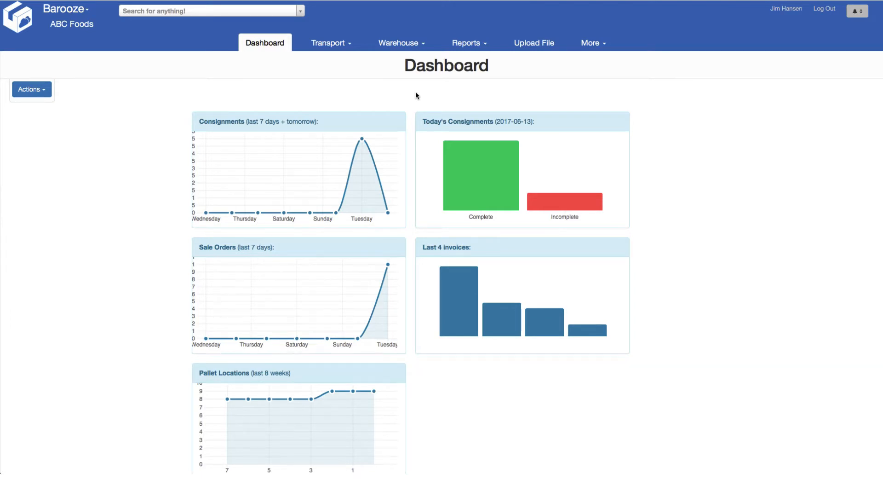
mouse_move(389, 155)
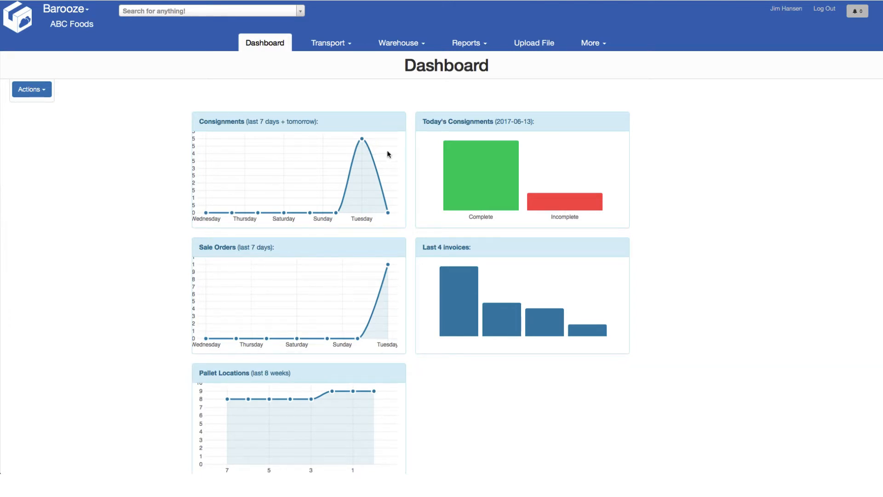
mouse_move(480, 174)
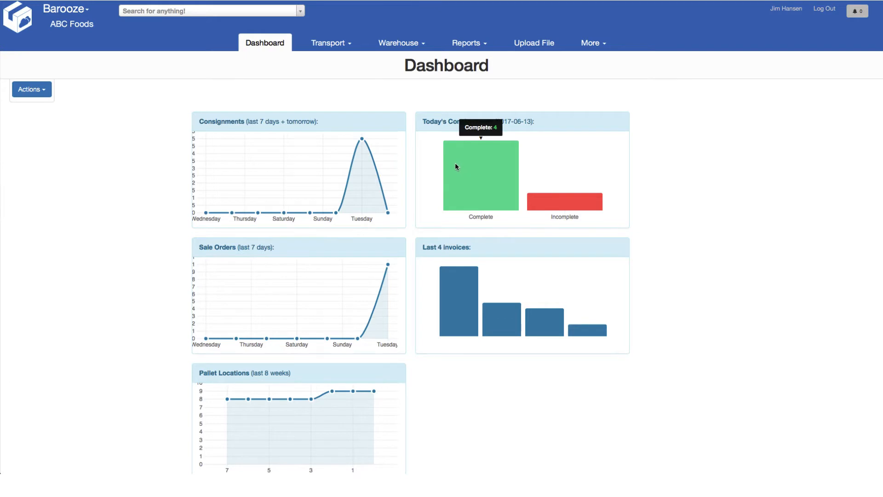
mouse_move(457, 286)
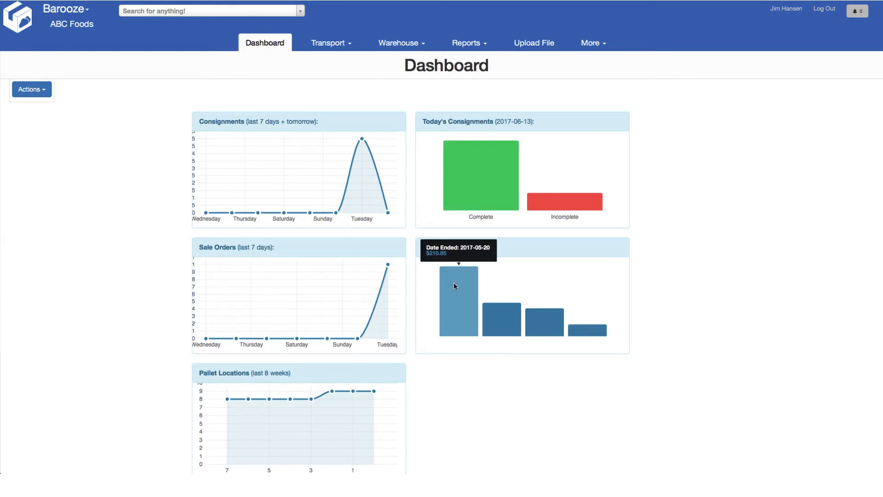
mouse_move(501, 324)
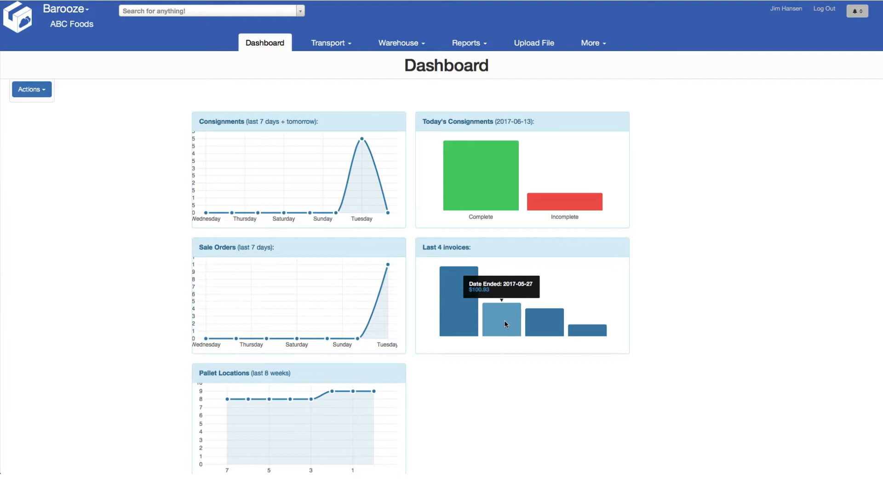
mouse_move(600, 263)
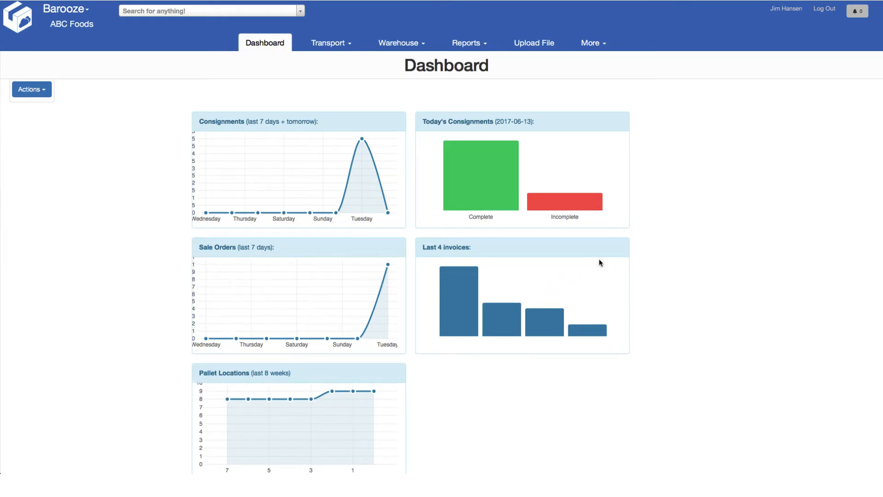
Go from the dashboard to Consignments under the Transport menu.
click(331, 42)
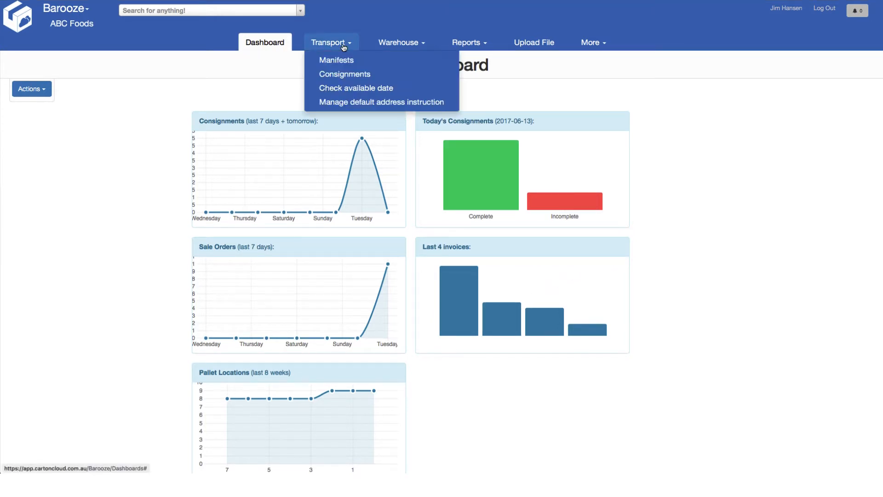
mouse_move(344, 73)
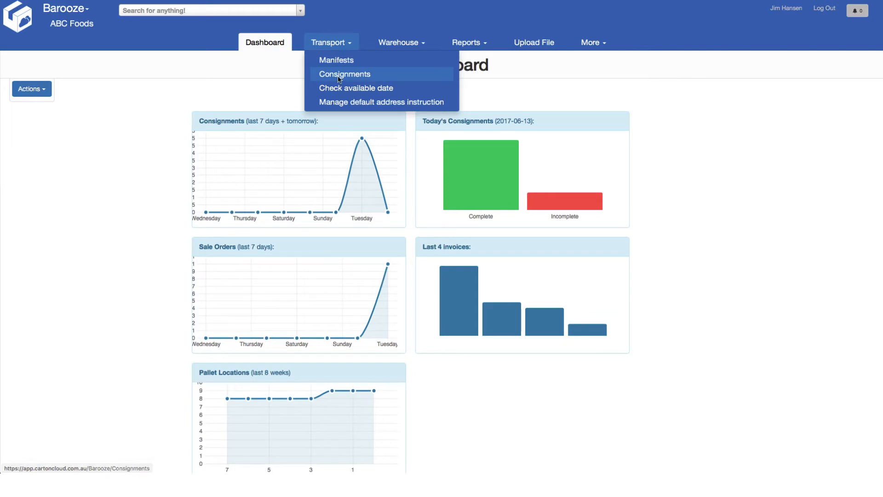
click(344, 74)
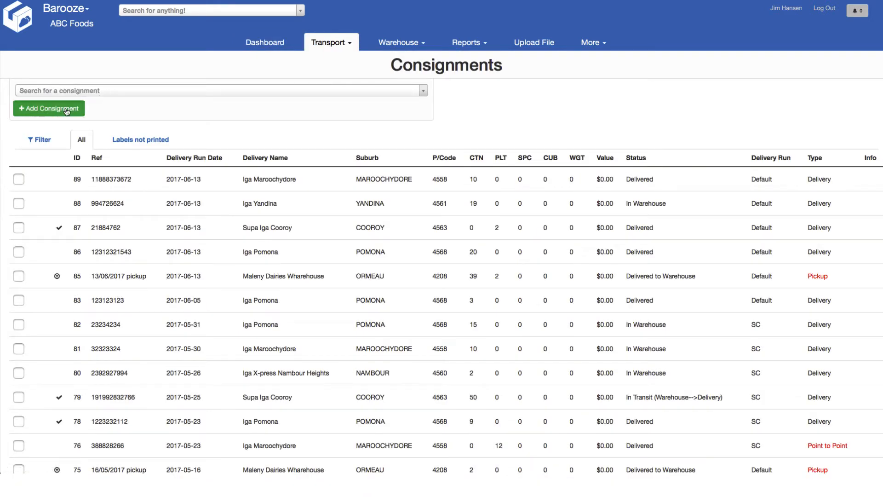
Add a Delivery-type consignment with reference INV-339292867.
click(49, 108)
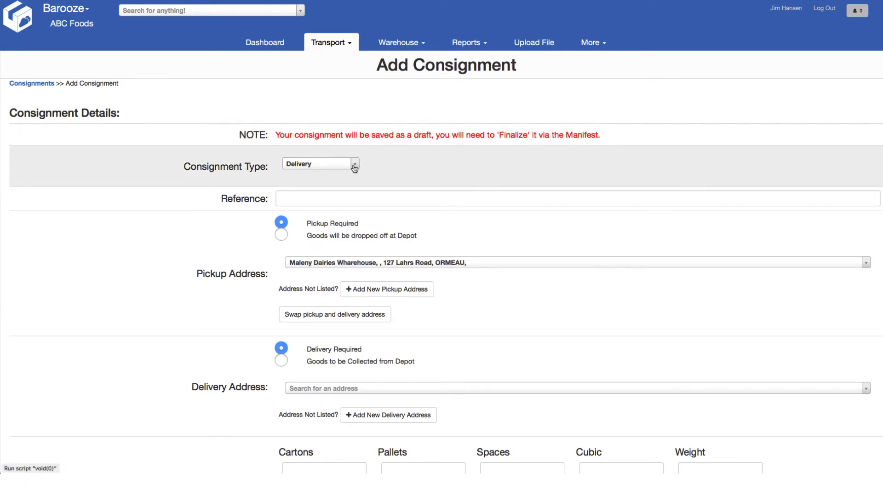
click(354, 166)
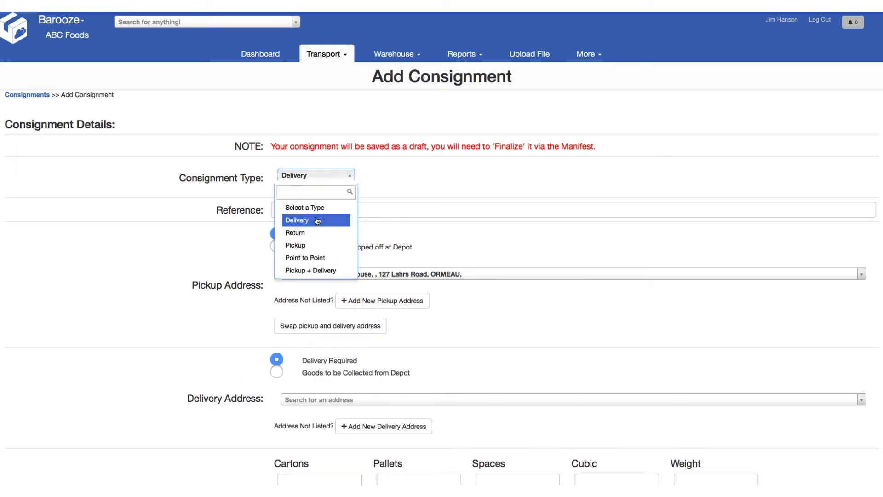
click(296, 220)
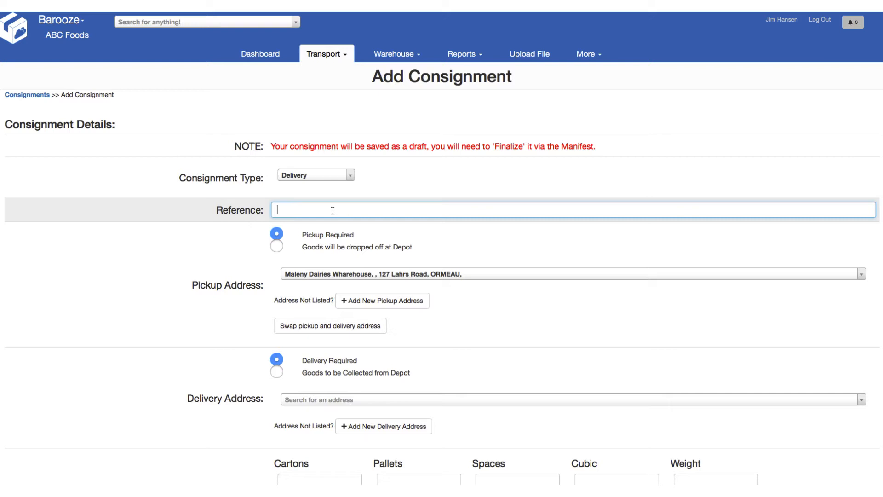
text(INV0)
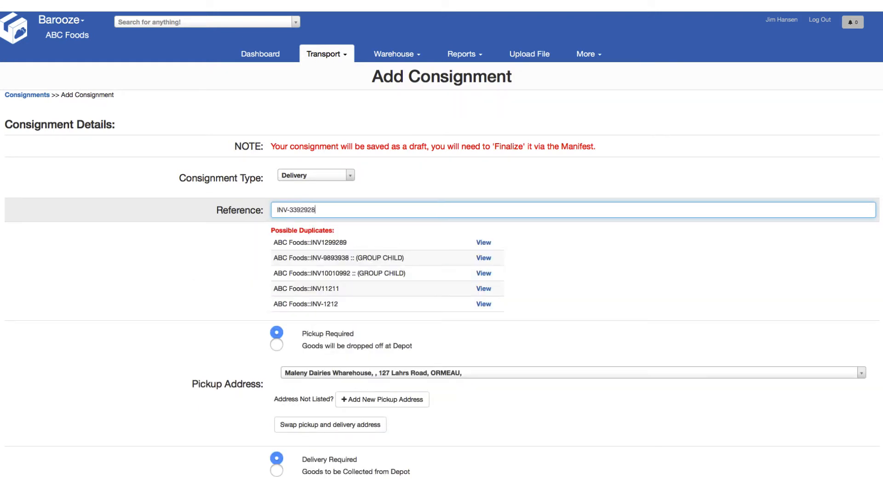
text(67)
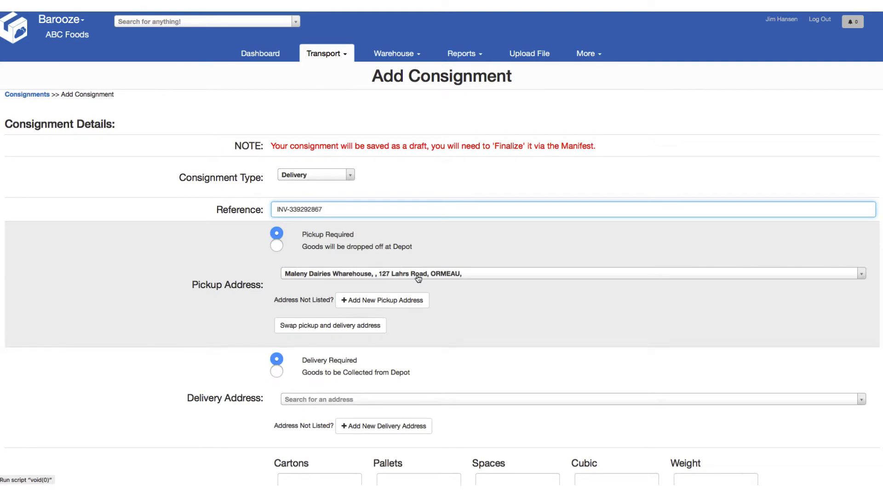
mouse_move(382, 301)
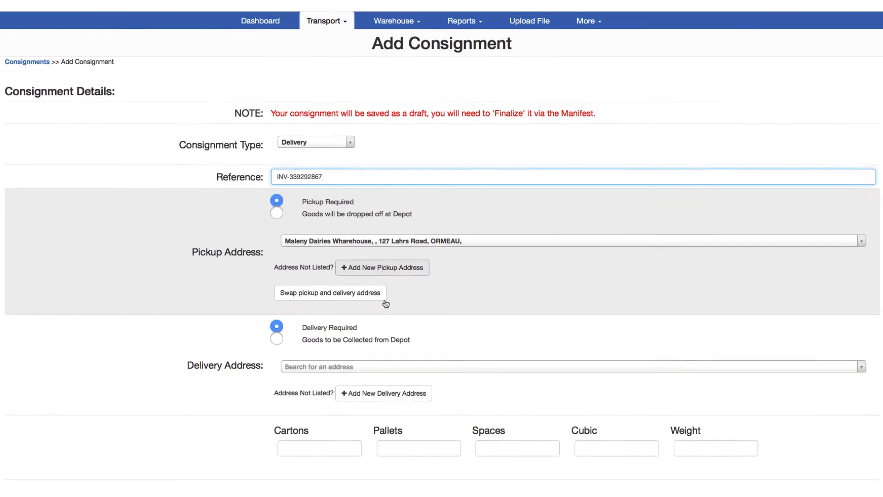
Set the delivery address to Iga Pomona via an 'IGA' search and enter 2 cartons.
scroll(down, 3)
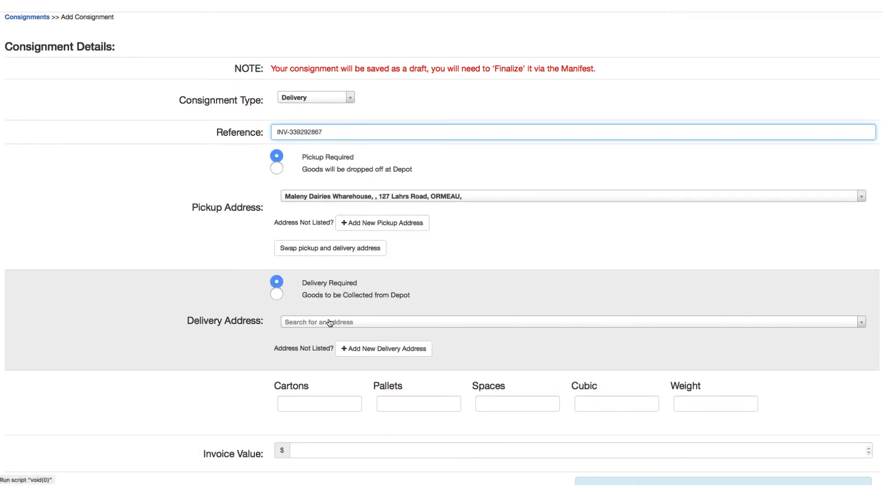
mouse_move(338, 325)
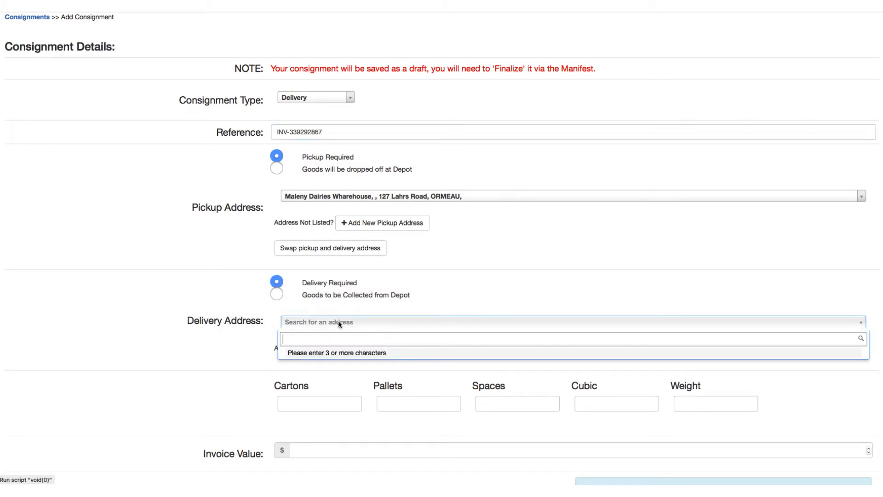
text(IGA)
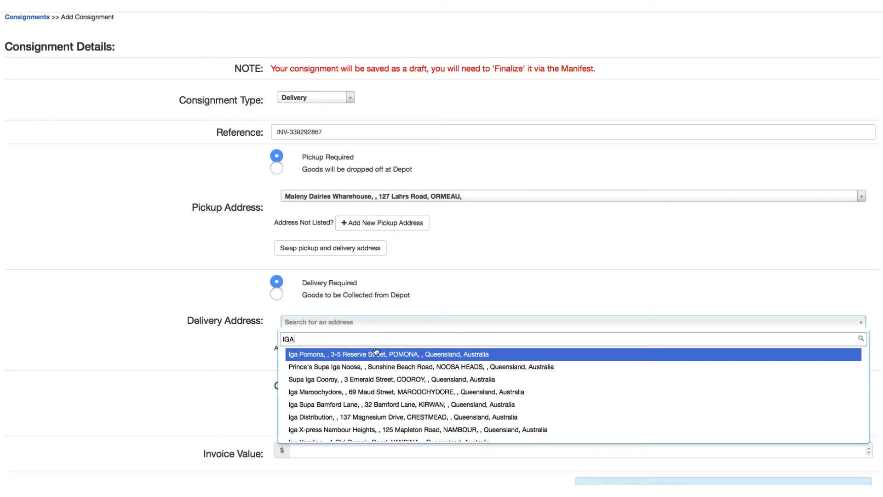
mouse_move(382, 361)
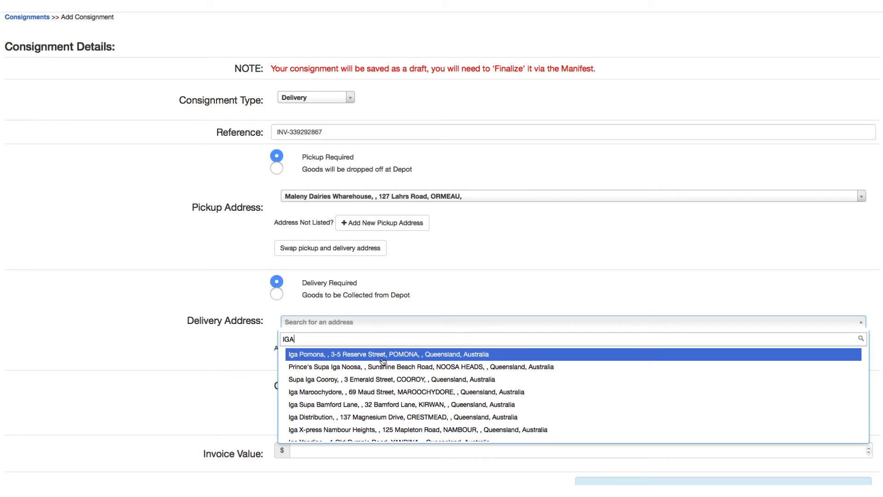
click(392, 354)
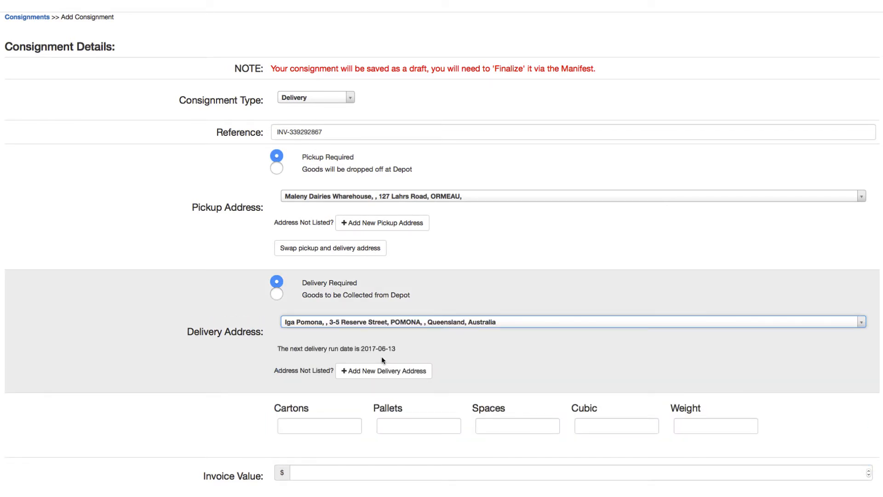
scroll(down, 3)
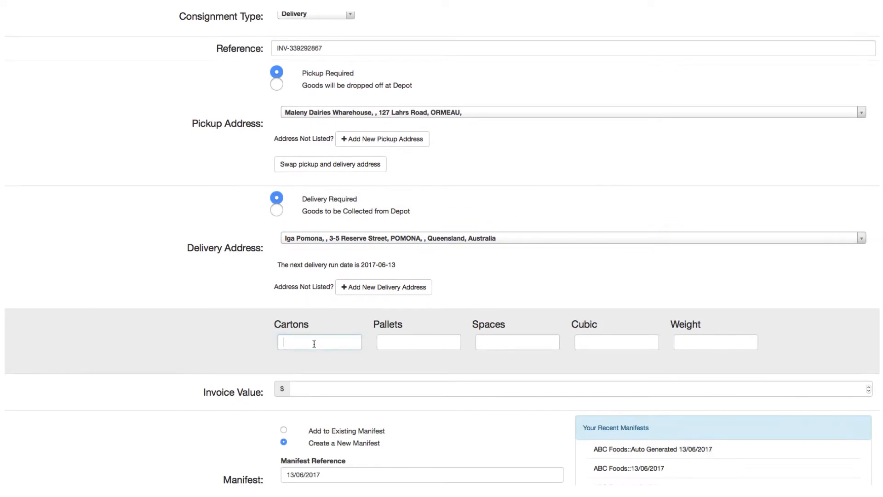
click(318, 341)
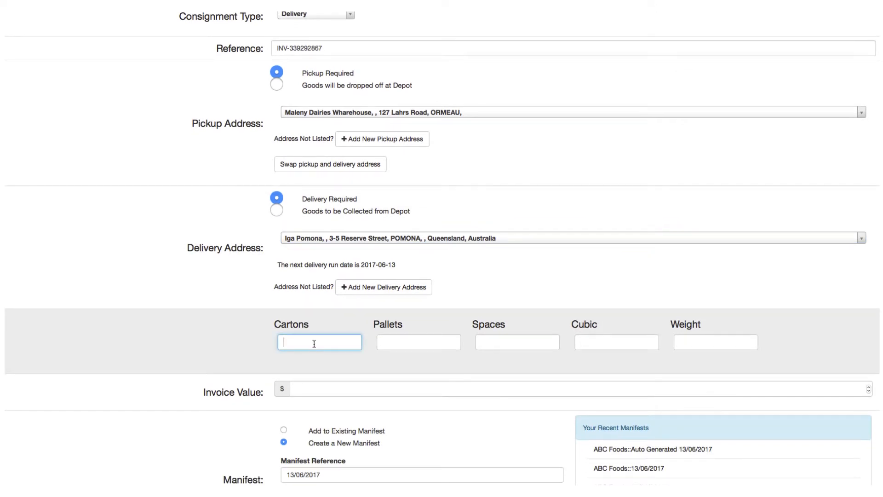
text(2)
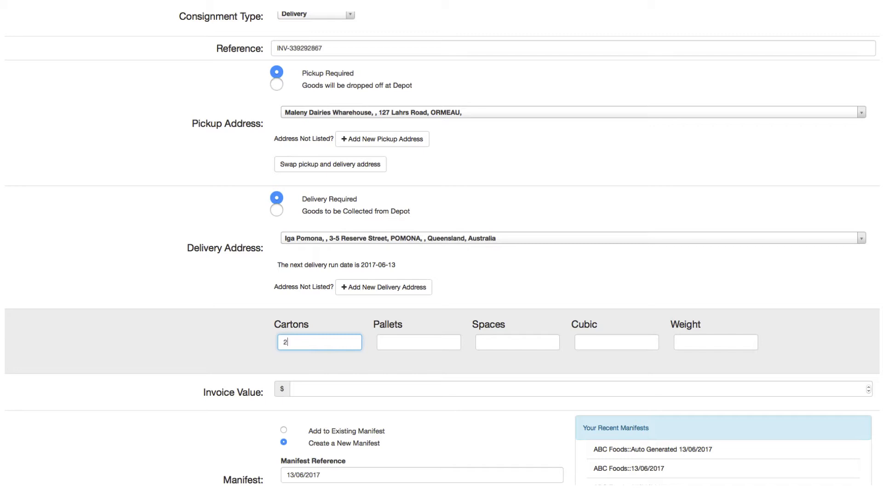
click(418, 342)
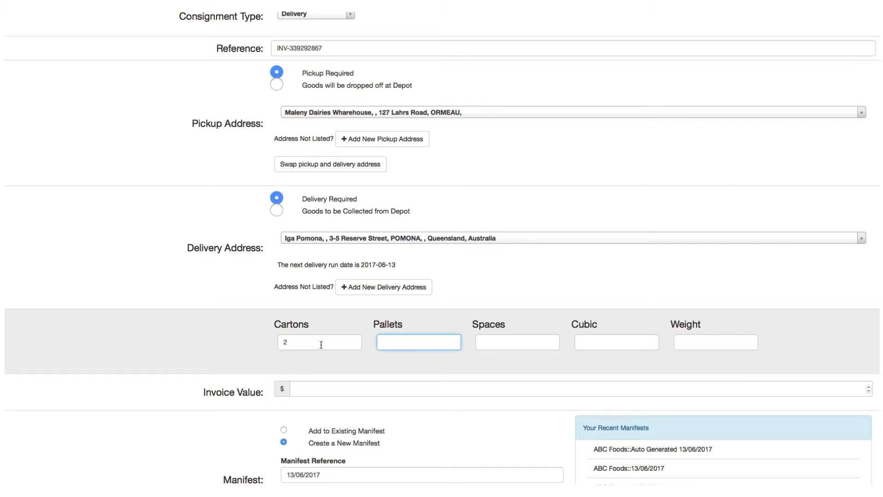
scroll(down, 3)
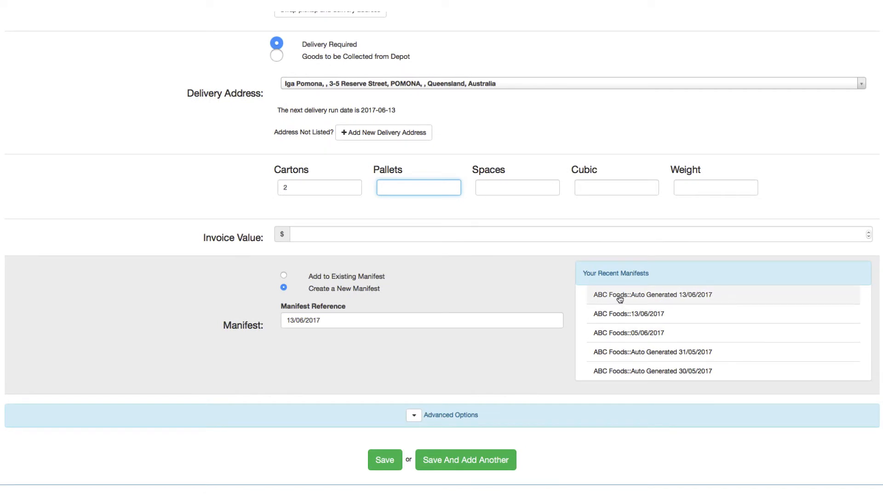
mouse_move(615, 374)
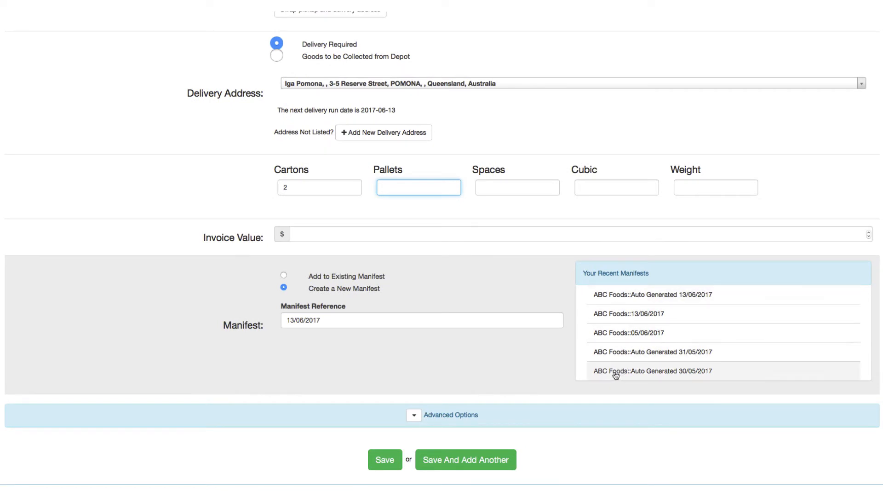
mouse_move(331, 277)
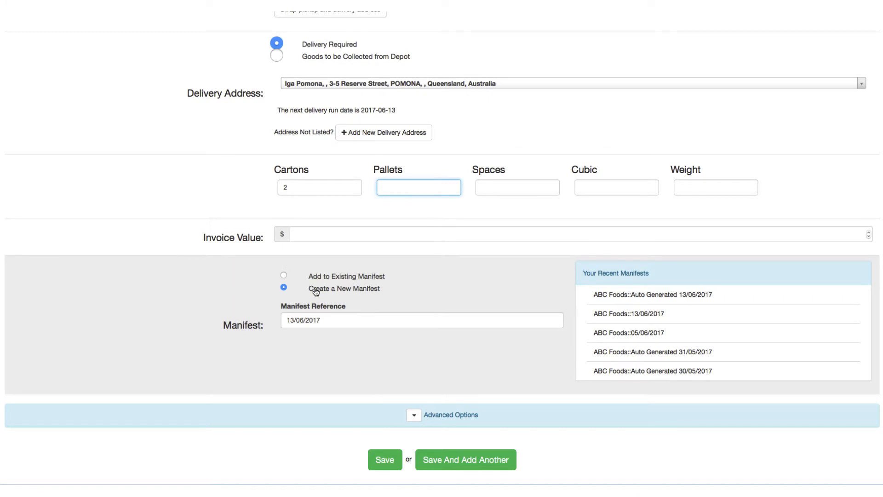
mouse_move(369, 357)
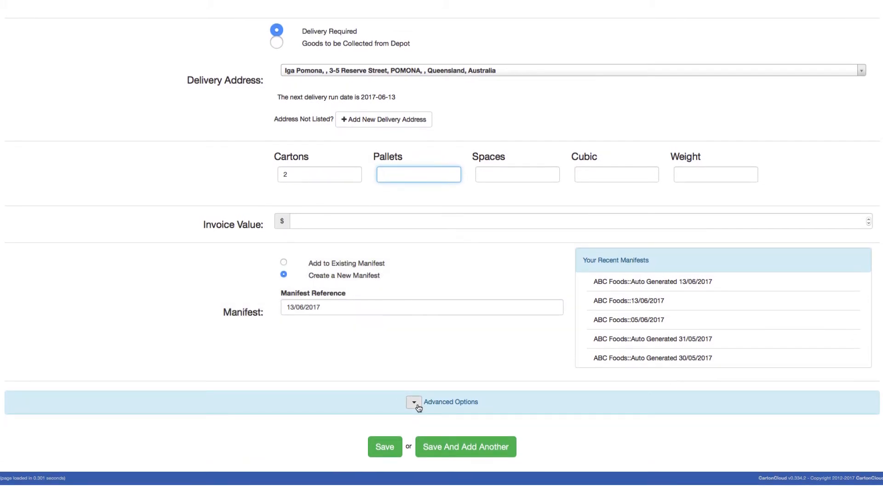
Review advanced options and special instructions, then save with Save And Add Another.
click(414, 402)
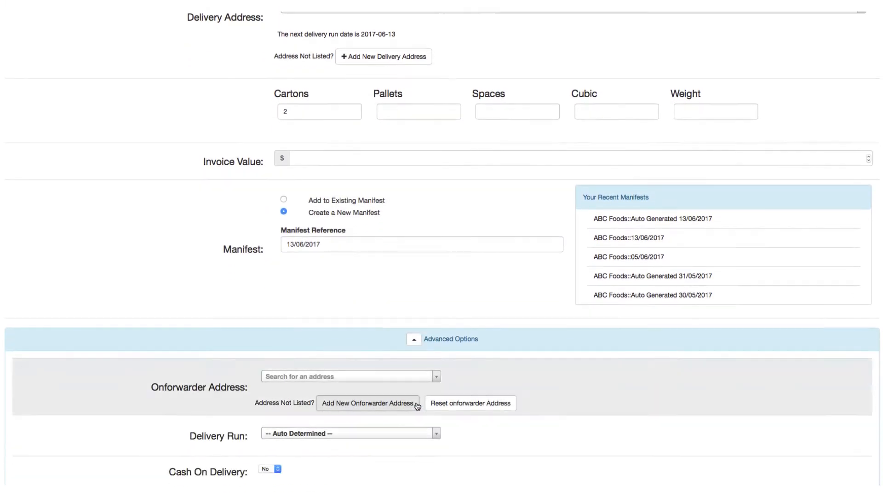
scroll(down, 3)
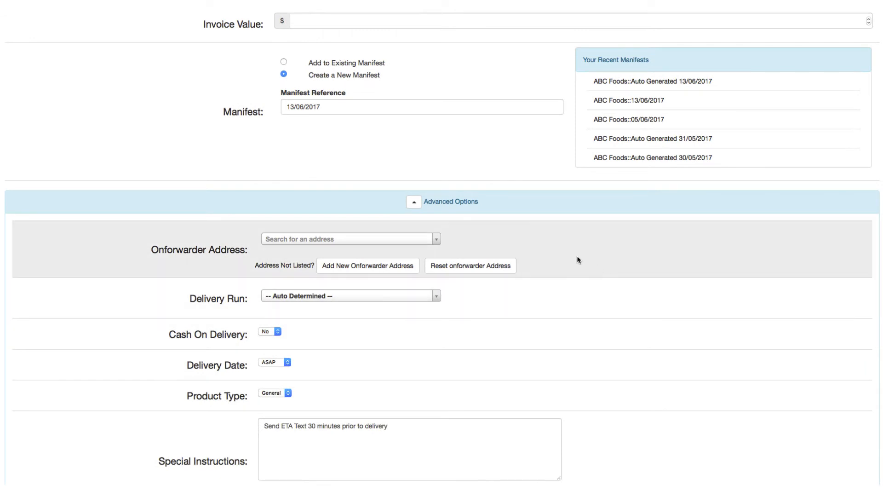
mouse_move(434, 248)
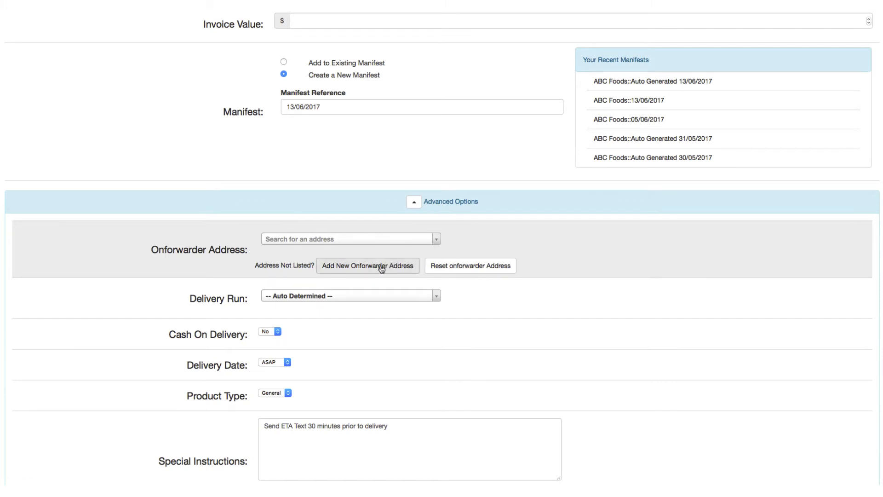
mouse_move(461, 290)
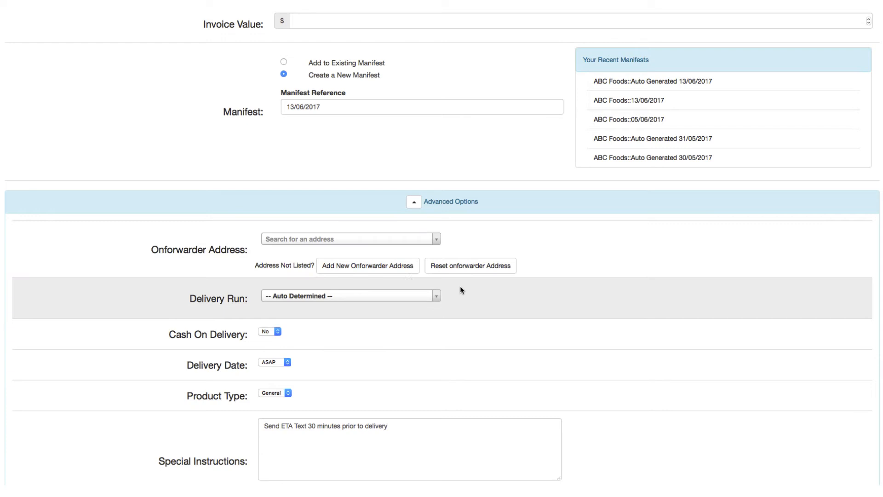
mouse_move(442, 298)
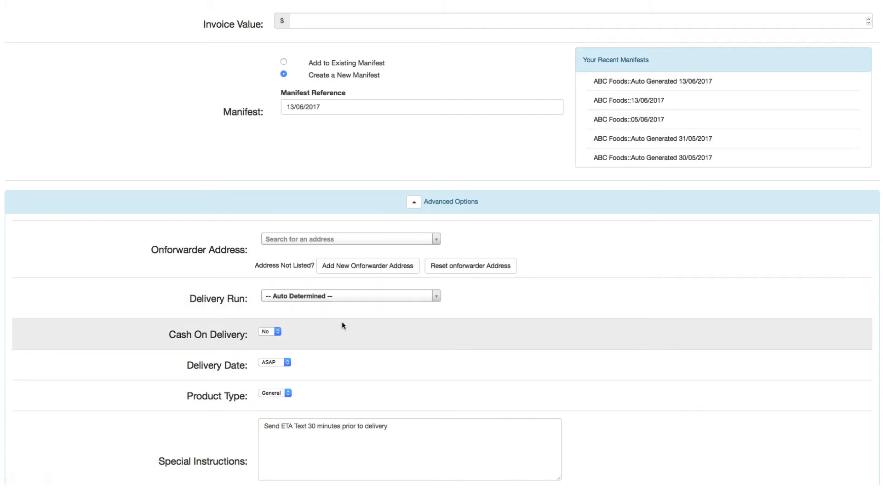
scroll(down, 3)
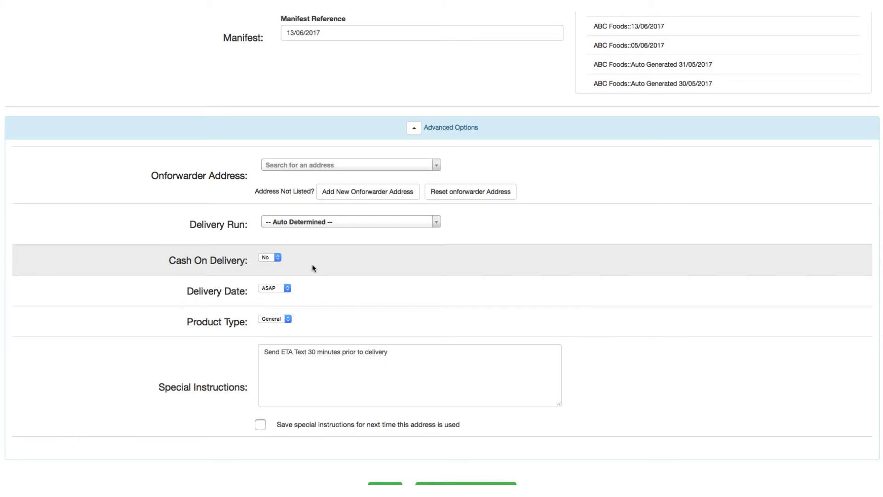
mouse_move(315, 287)
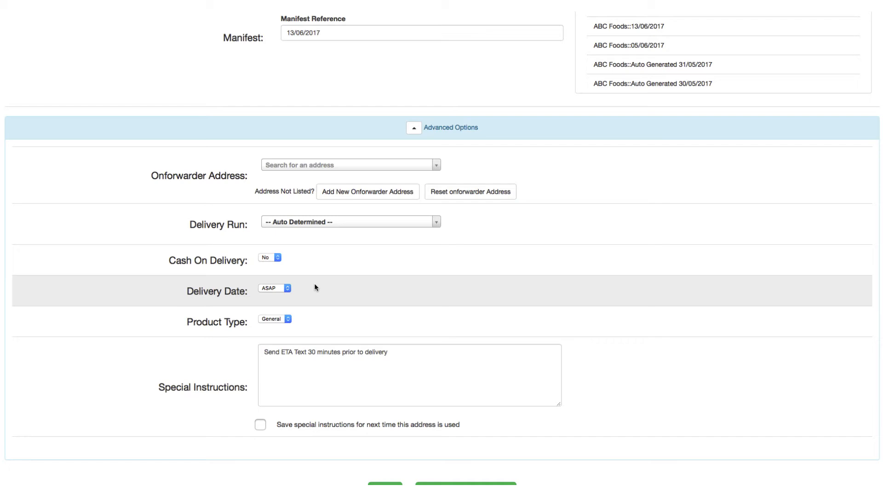
mouse_move(333, 320)
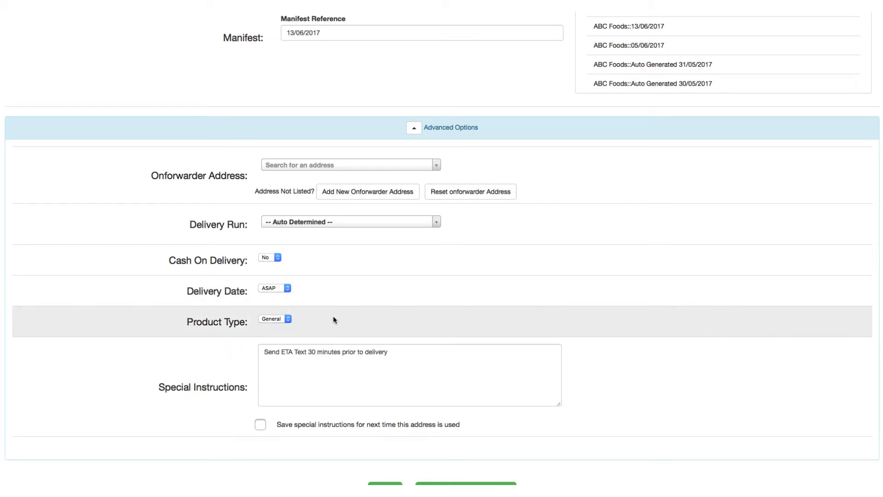
mouse_move(575, 325)
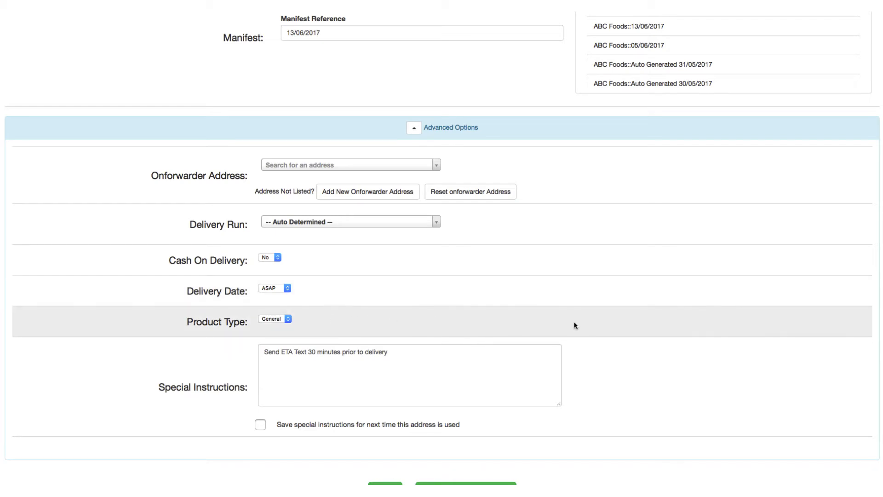
scroll(down, 3)
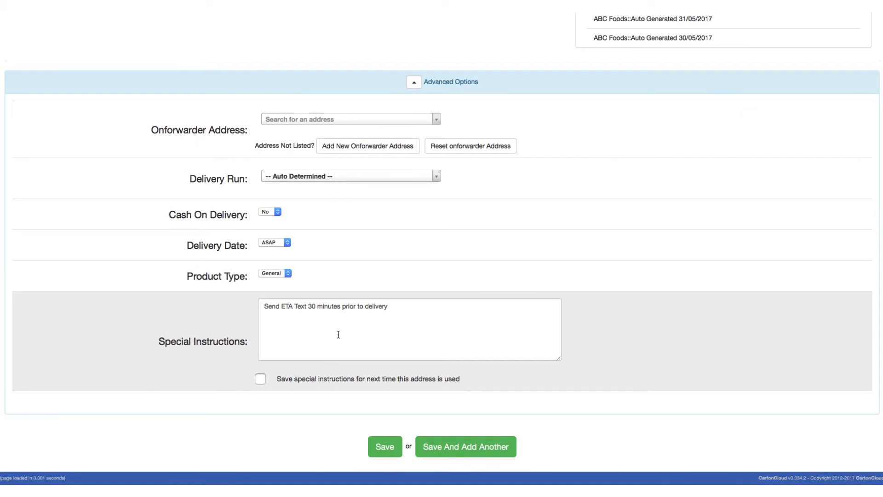
triple_click(326, 306)
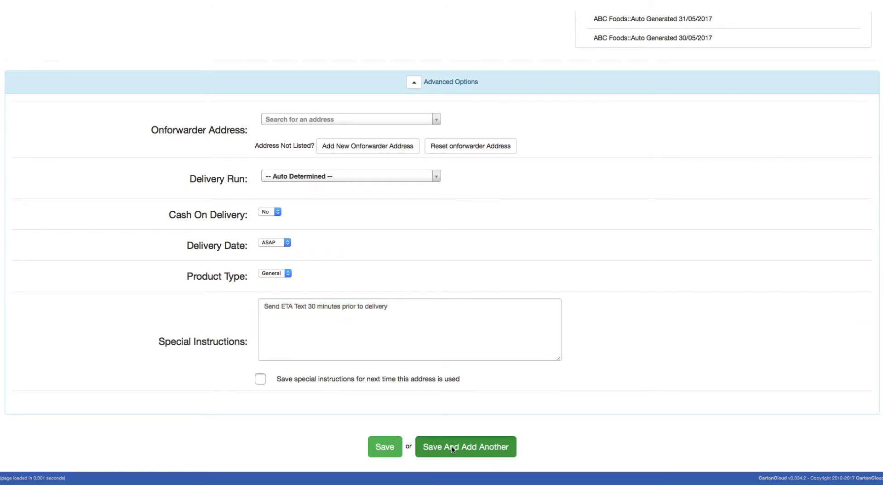
click(465, 446)
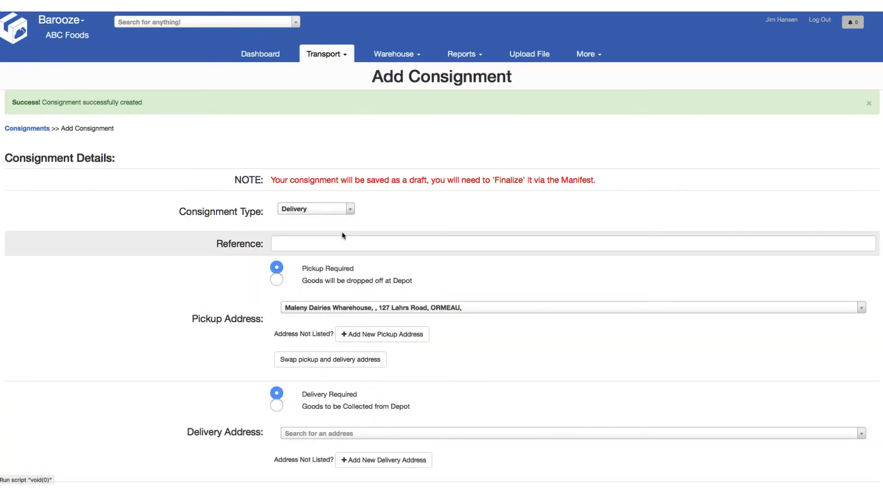
Save consignment INV-9992876 delivering 1 pallet to Supa Iga Cooroy.
text(INV-9992876)
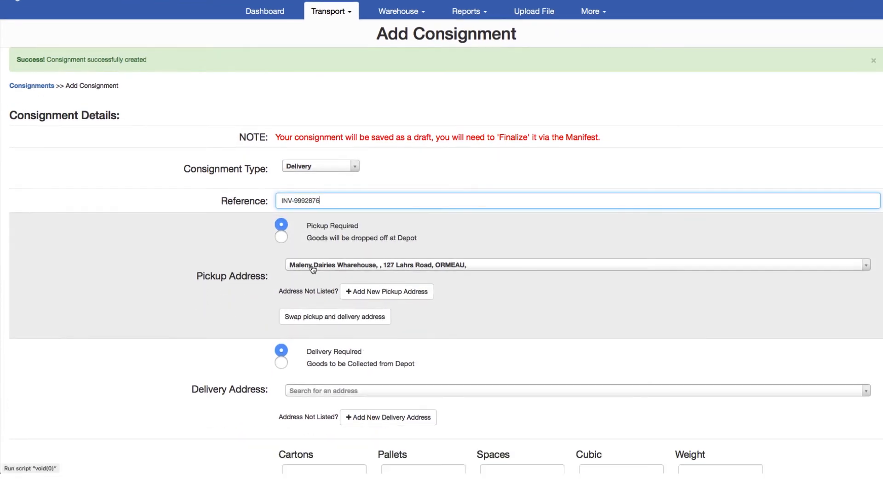
click(569, 390)
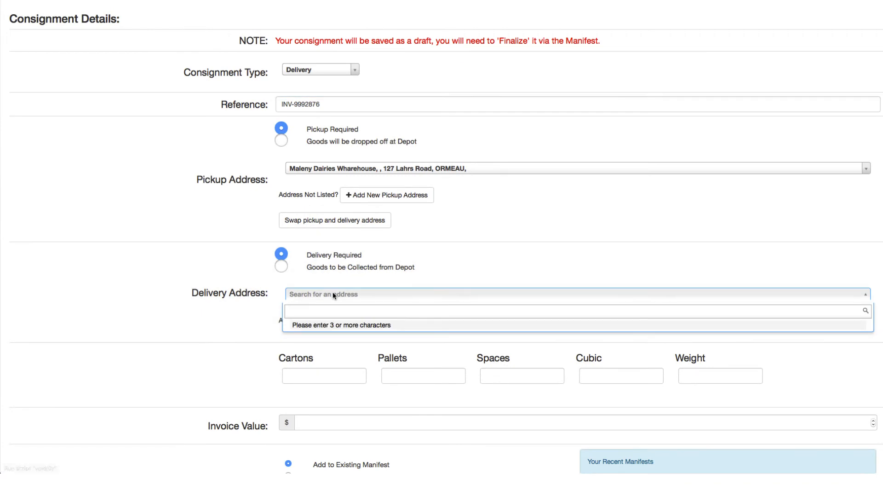
text(IGA)
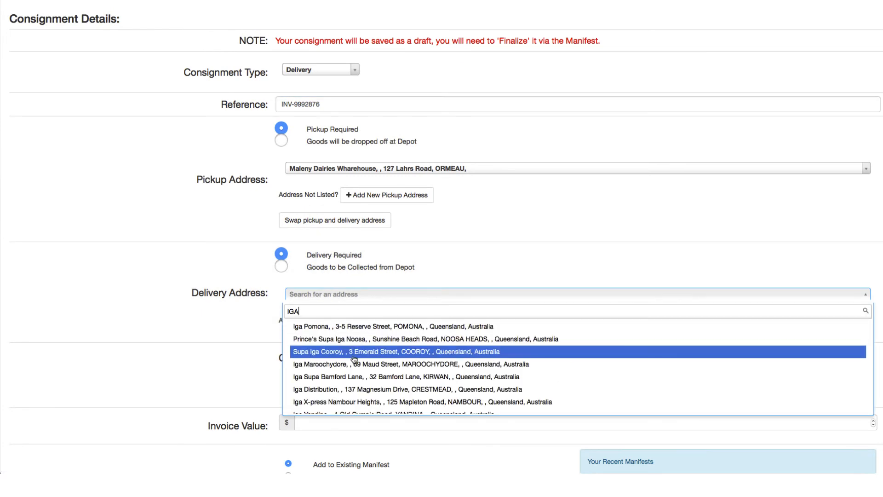
click(391, 351)
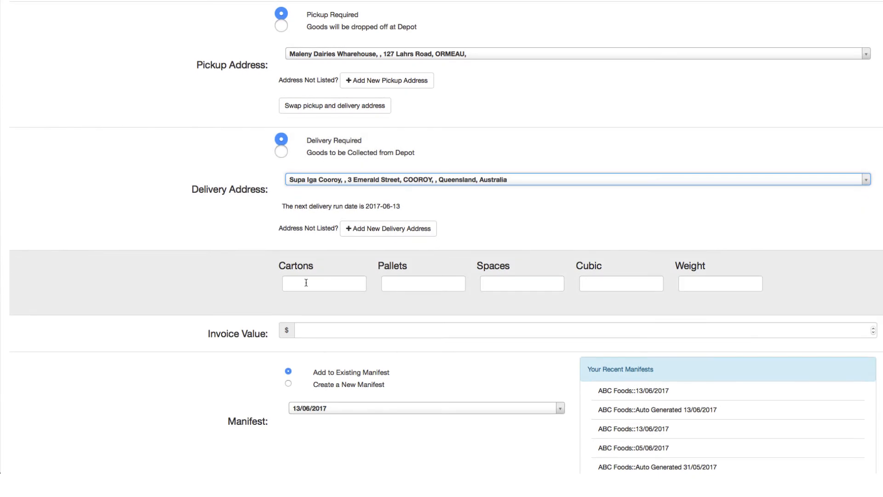
text(1)
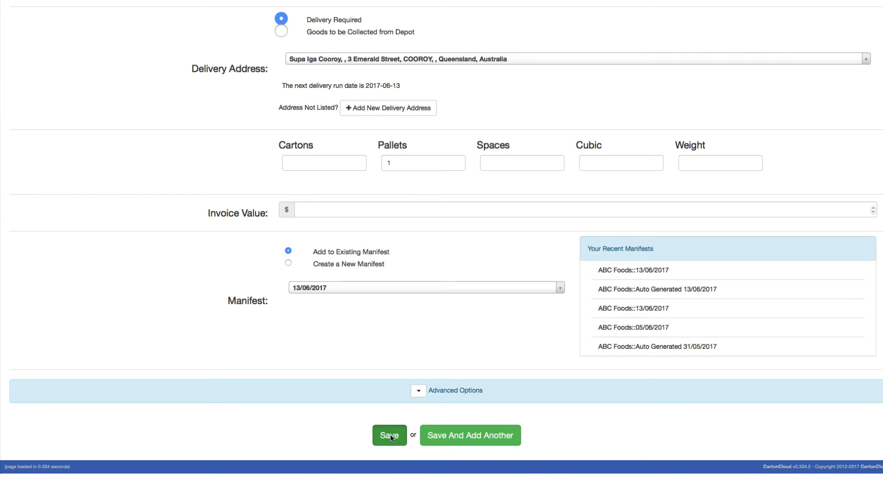
click(389, 435)
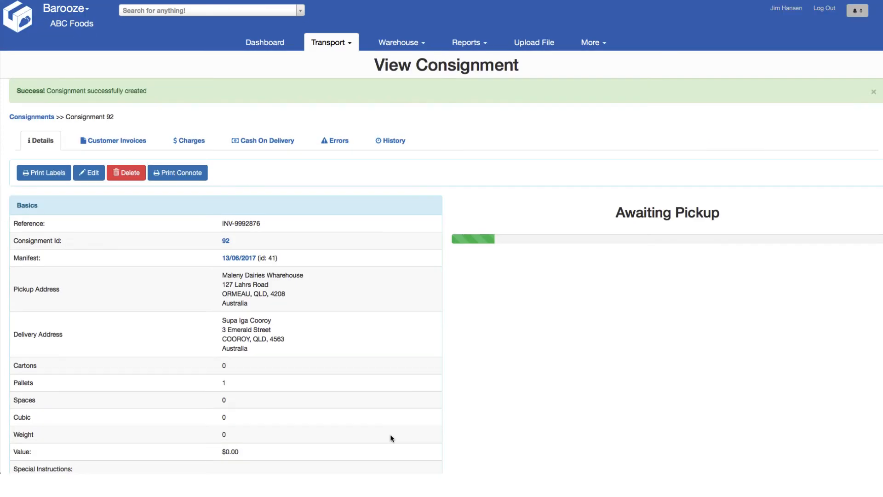
mouse_move(276, 240)
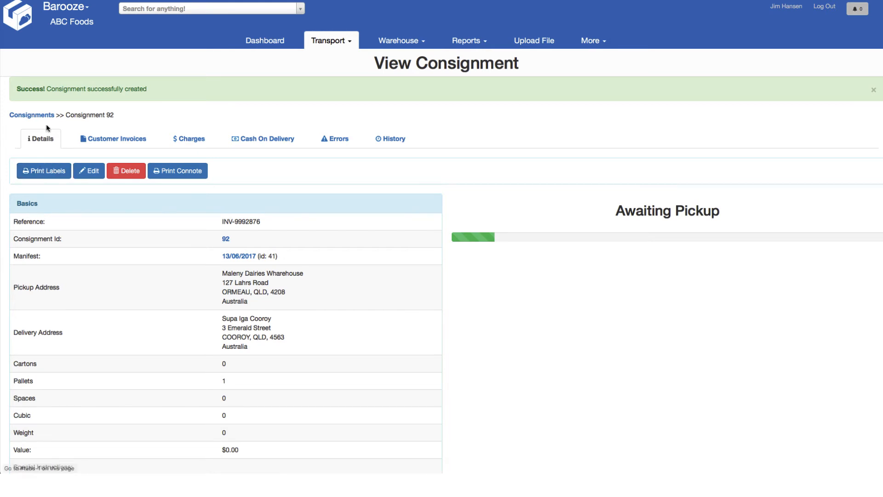
mouse_move(32, 115)
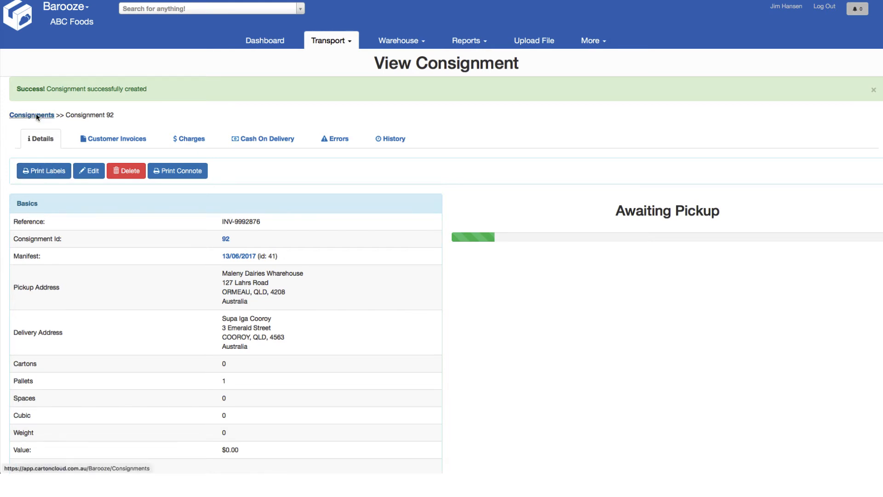
Return to the consignments list and tick consignments 92 and 91.
click(29, 115)
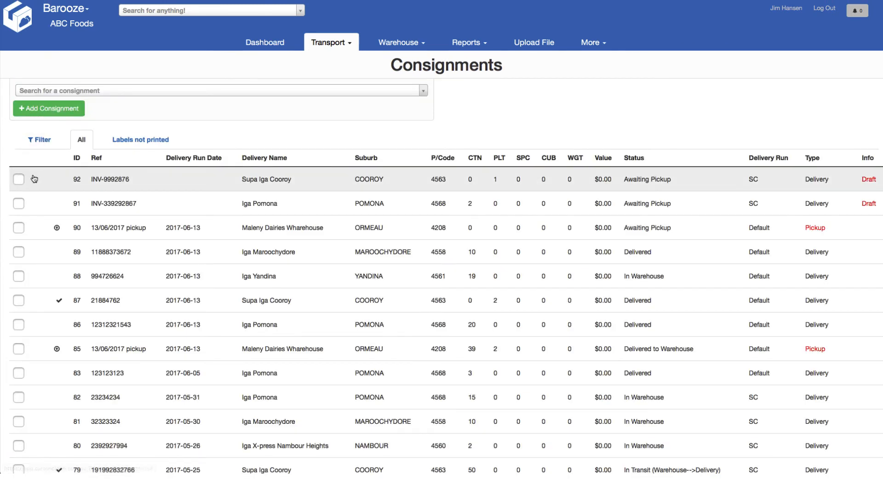
click(18, 179)
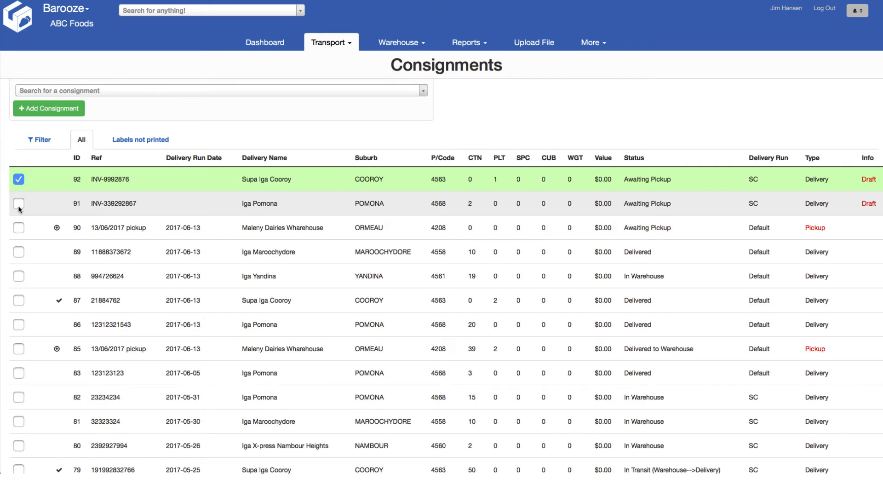
click(18, 203)
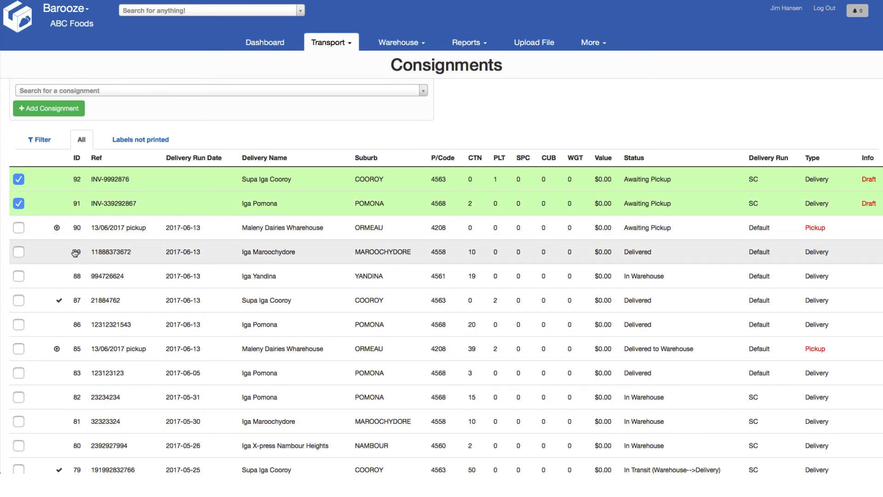
scroll(down, 3)
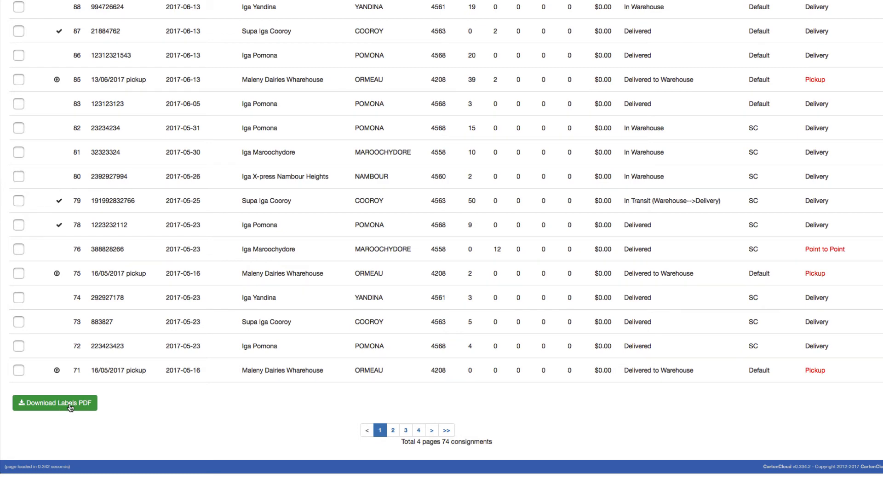
scroll(up, 3)
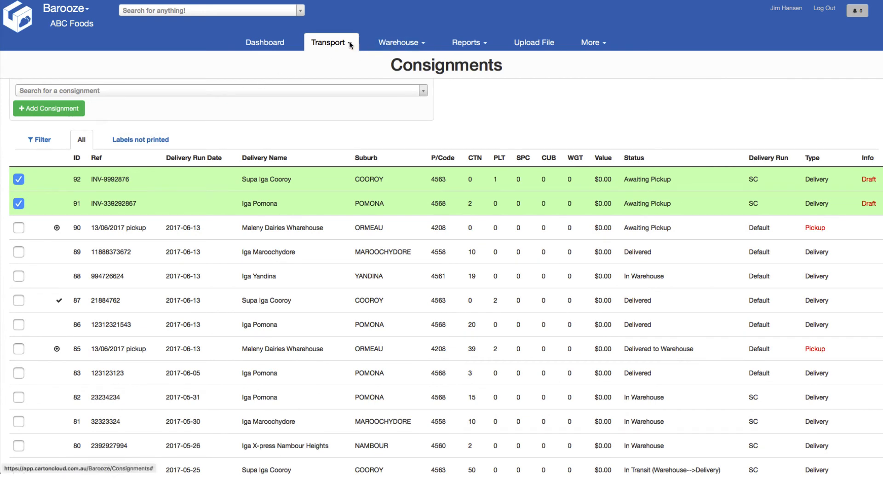
Open draft manifest 41 from the filtered manifests list and check its consignments and Details tab.
click(330, 41)
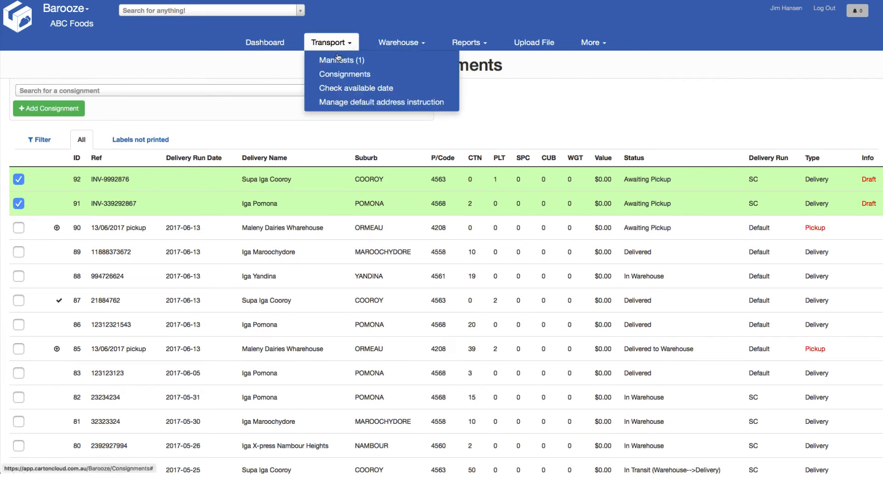
mouse_move(341, 59)
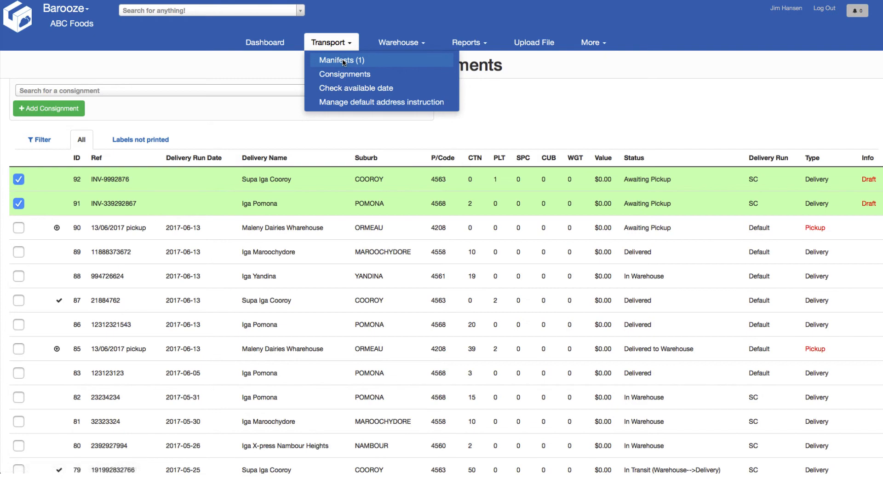
click(341, 60)
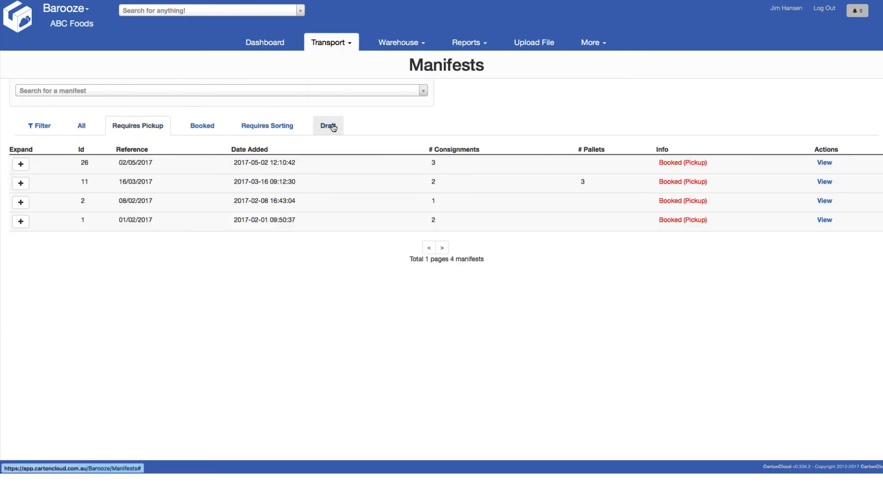
click(328, 125)
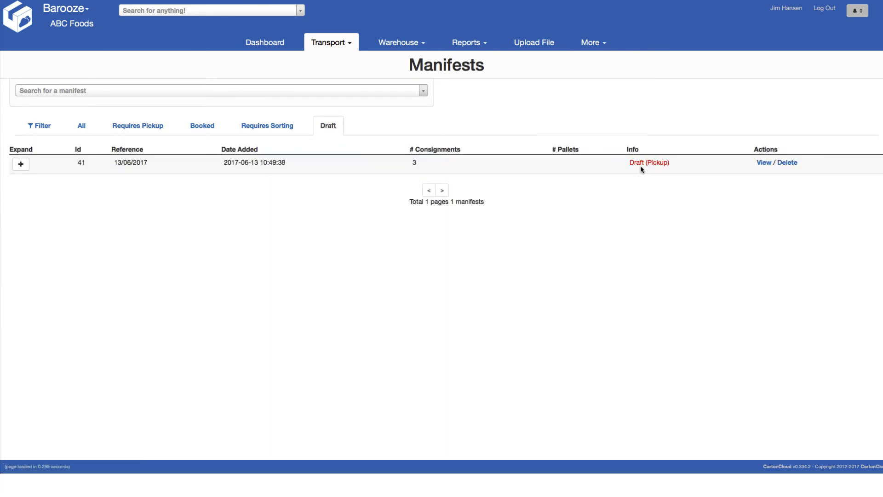
mouse_move(763, 163)
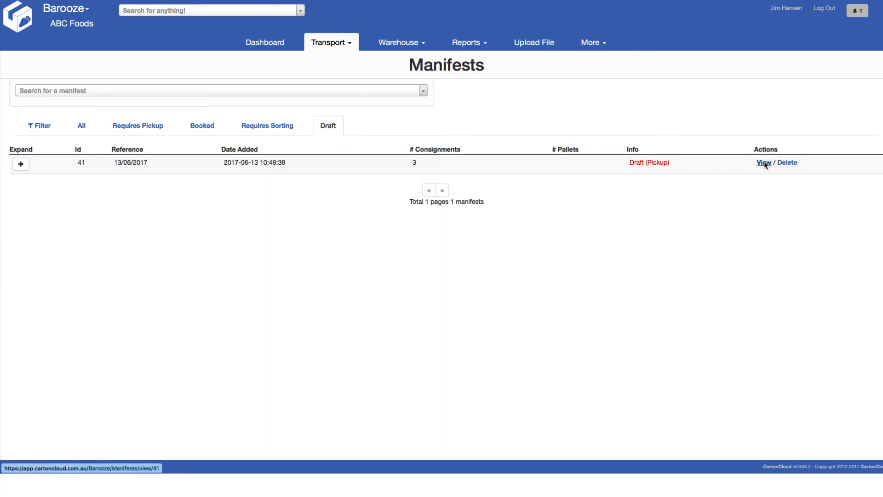
click(762, 163)
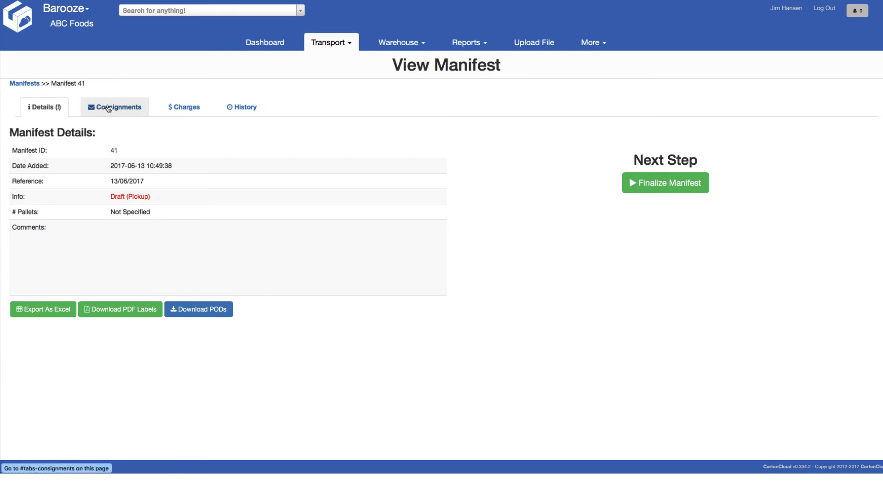
click(114, 107)
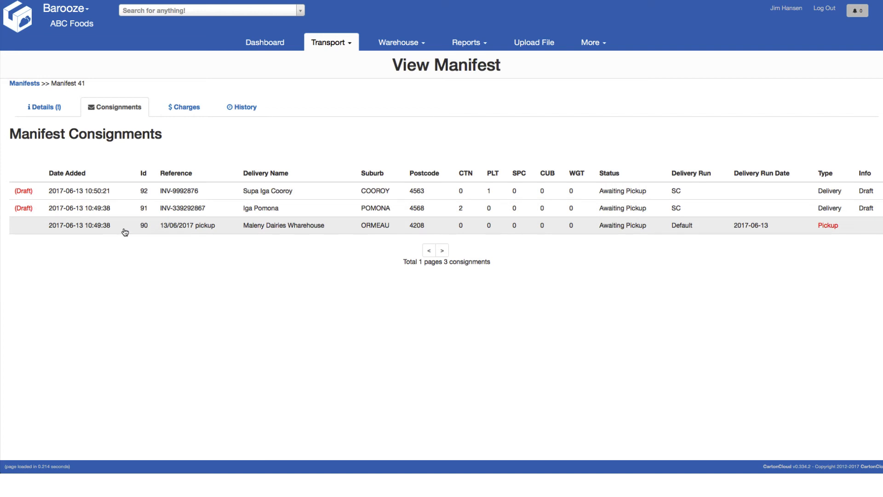
mouse_move(218, 231)
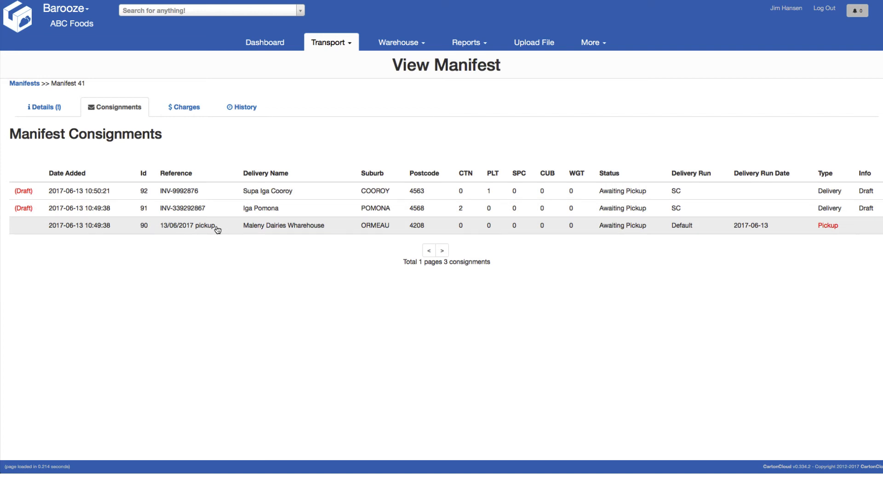
mouse_move(249, 230)
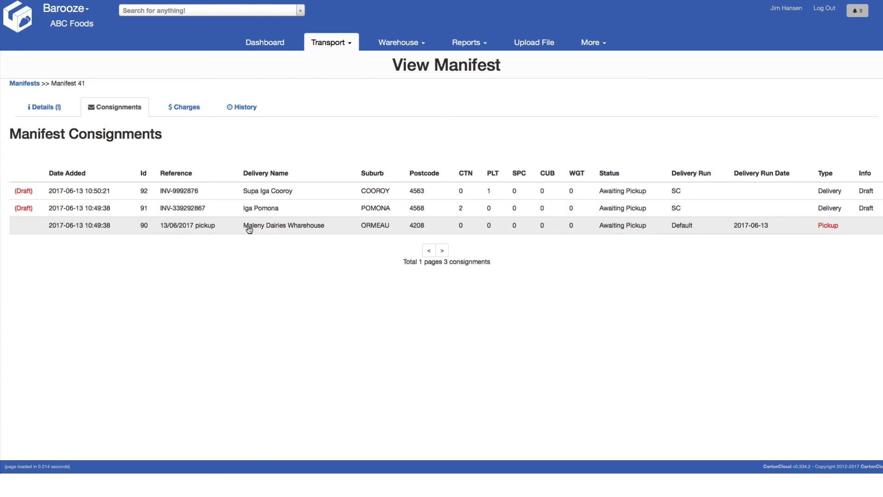
click(44, 107)
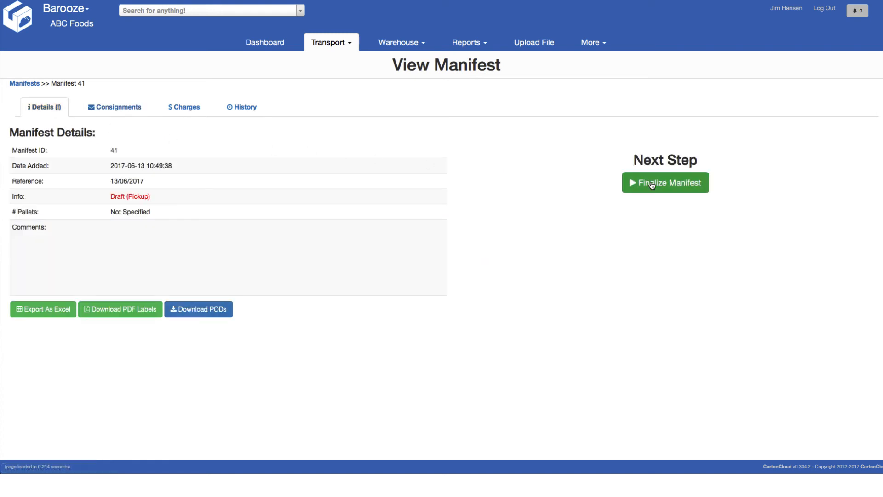
Finalize manifest 41, entering 2 pallets in the Finalize dialog.
click(665, 183)
text(2)
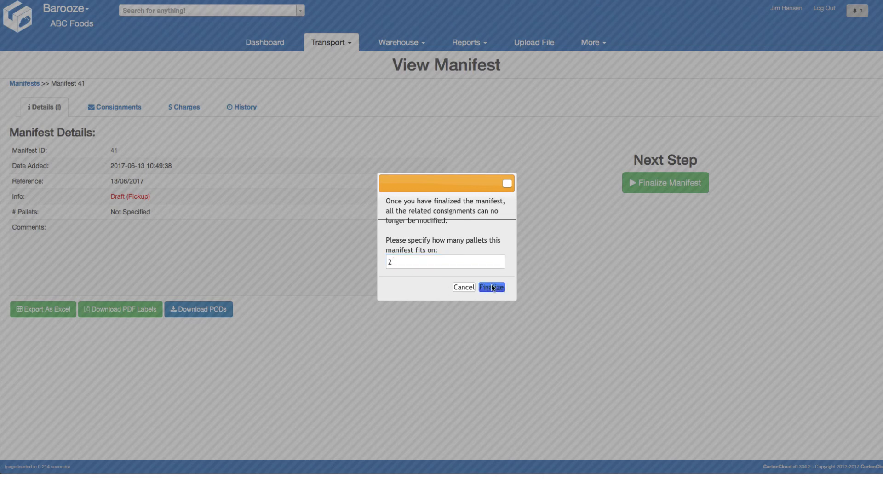
click(490, 287)
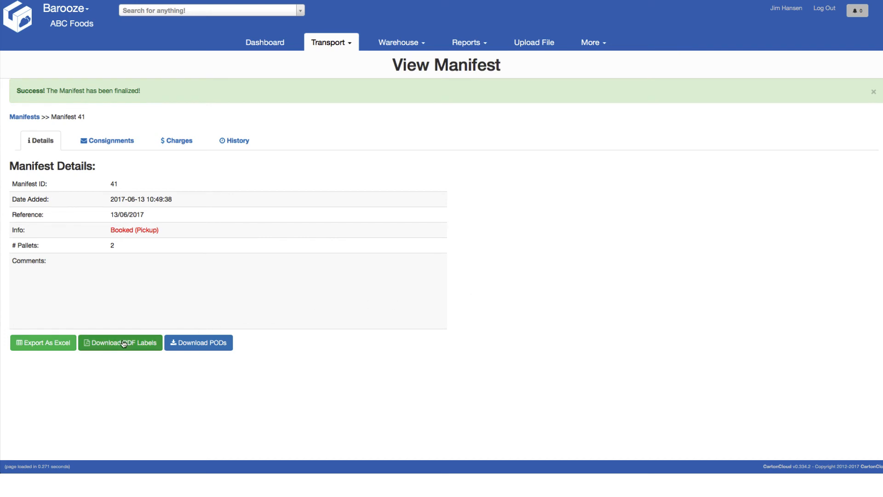
Download manifest 41's PDF labels and review them in Acrobat Reader.
click(120, 342)
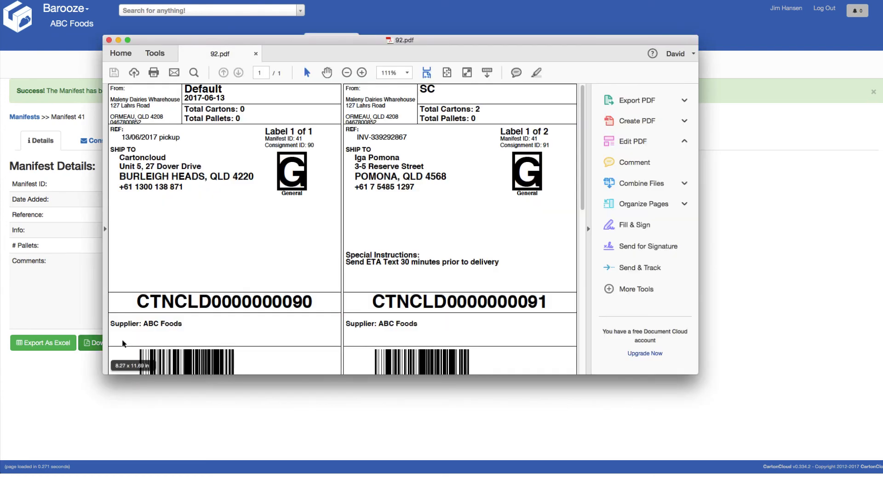
click(632, 141)
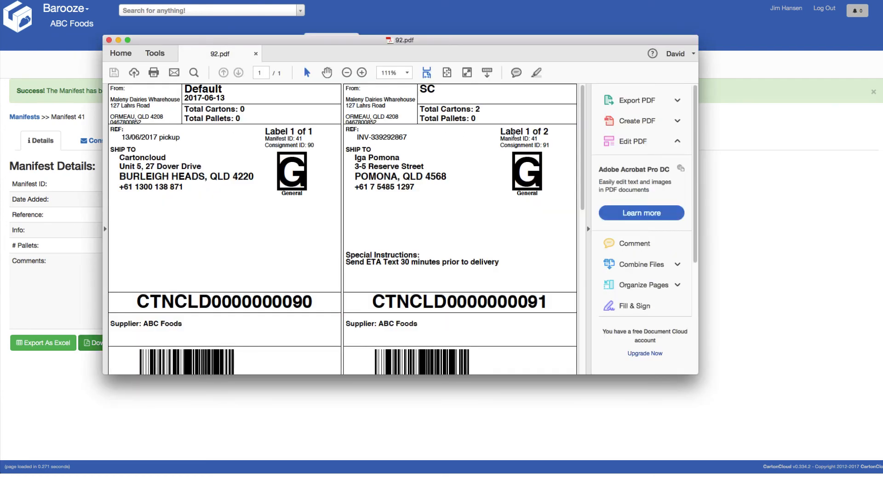
mouse_move(561, 135)
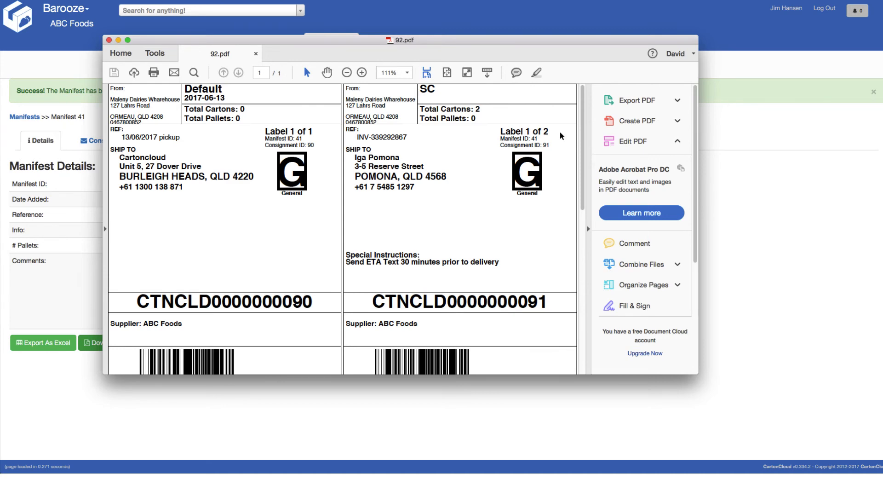
scroll(down, 3)
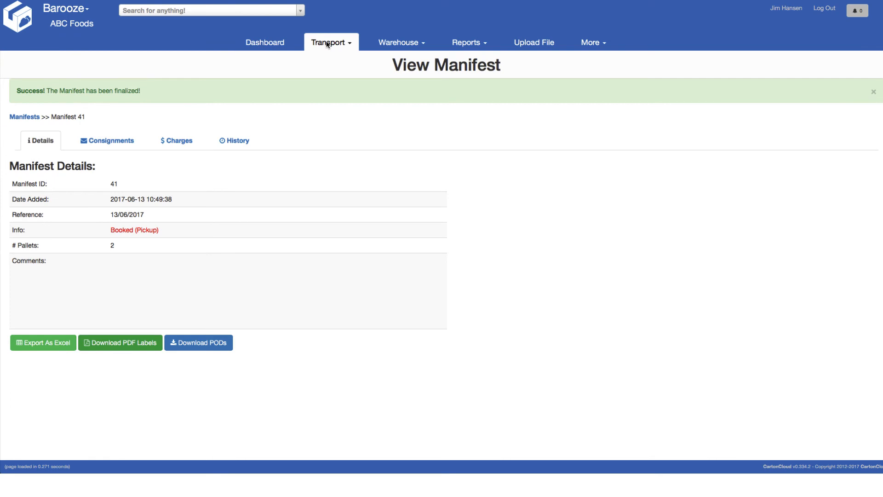
Return to Transport > Consignments and scroll through the consignment statuses.
click(330, 42)
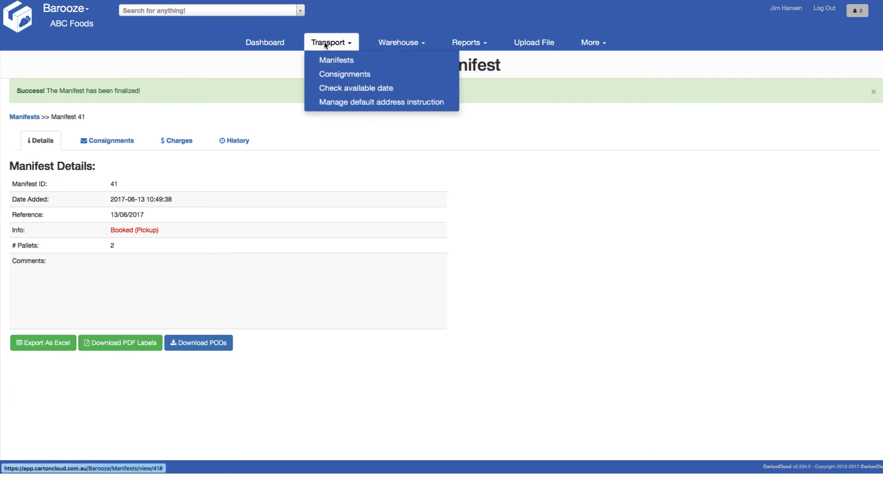
mouse_move(344, 74)
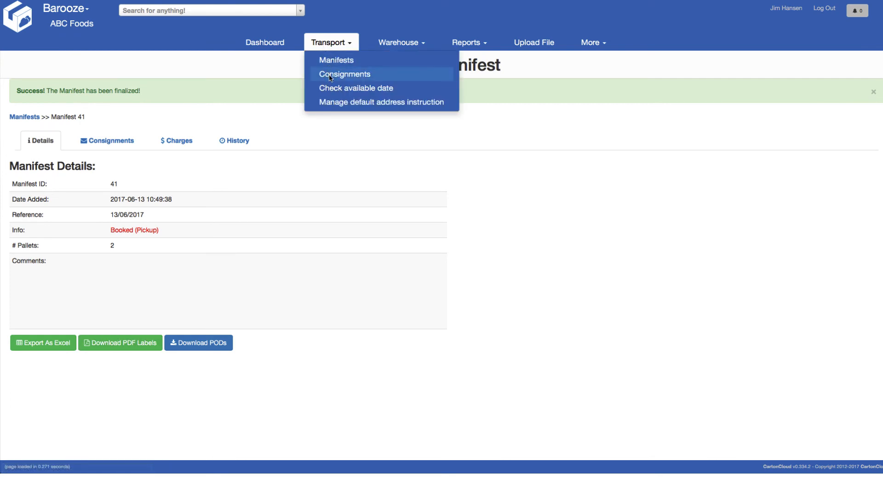
click(344, 74)
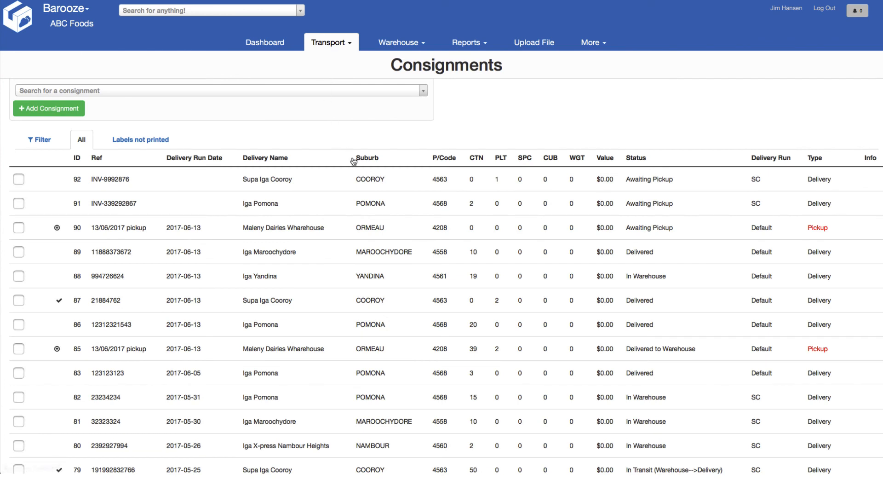
mouse_move(642, 228)
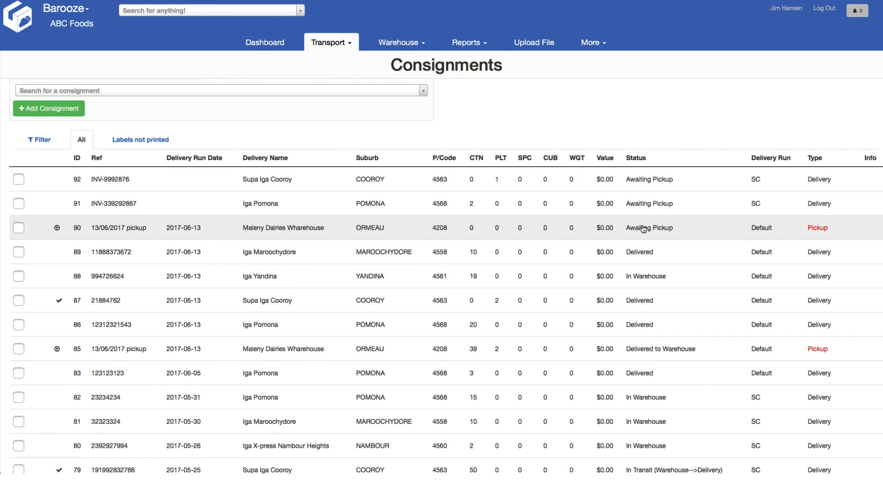
mouse_move(636, 178)
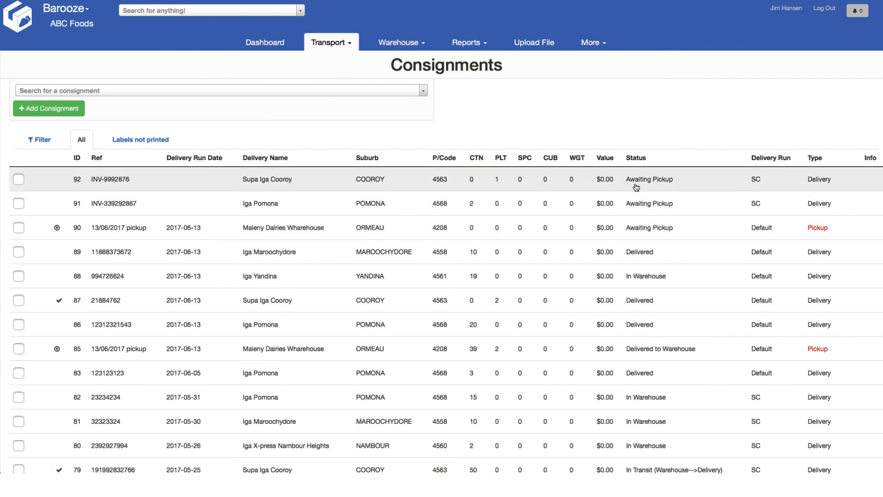
mouse_move(630, 187)
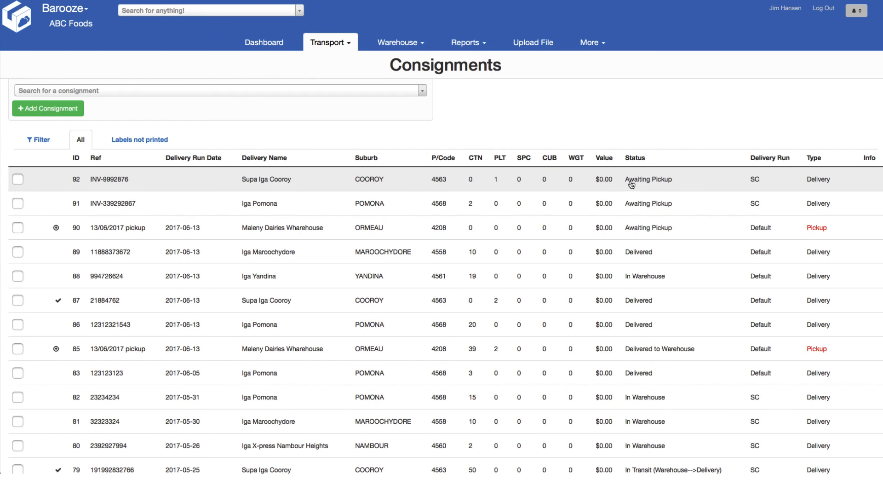
mouse_move(639, 252)
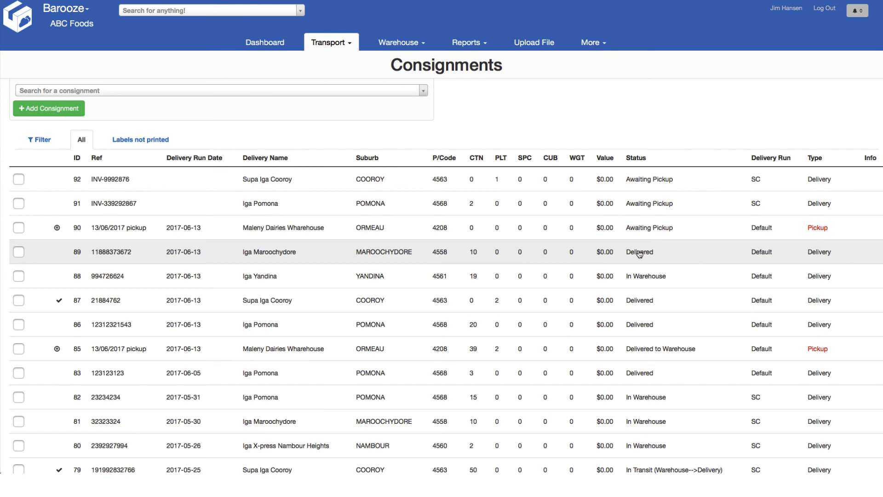
mouse_move(639, 276)
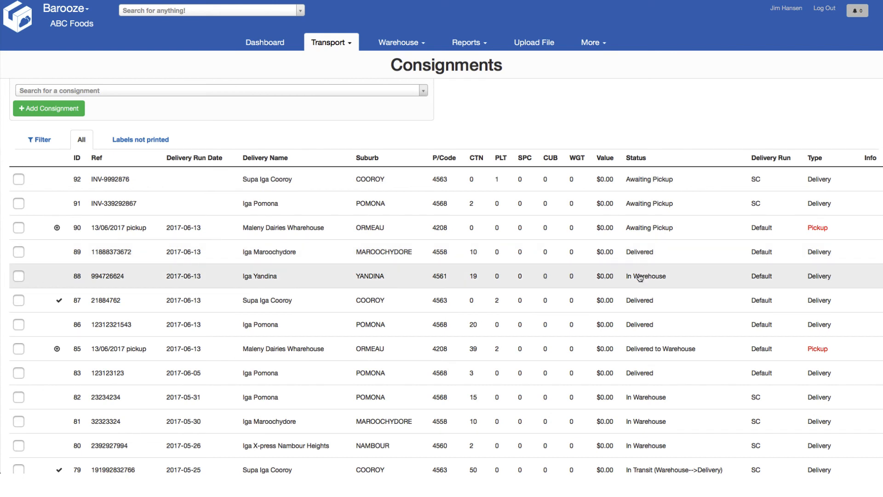
mouse_move(649, 423)
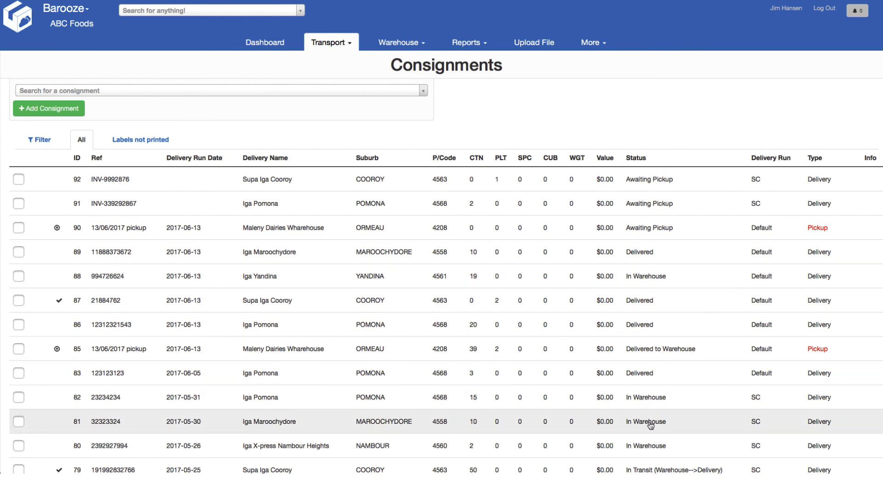
scroll(down, 3)
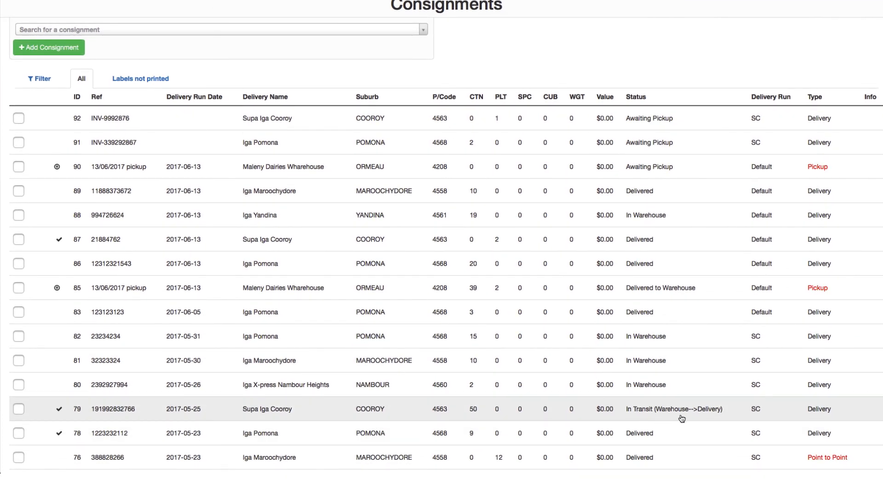
scroll(up, 3)
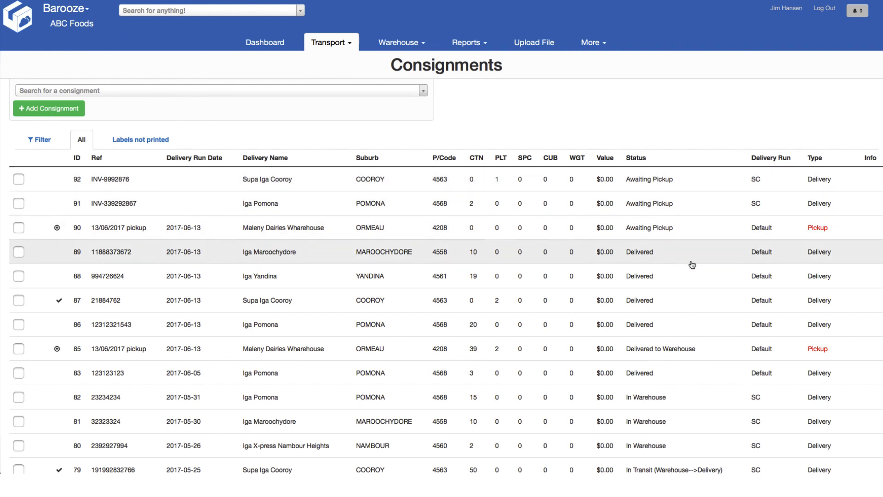
mouse_move(285, 273)
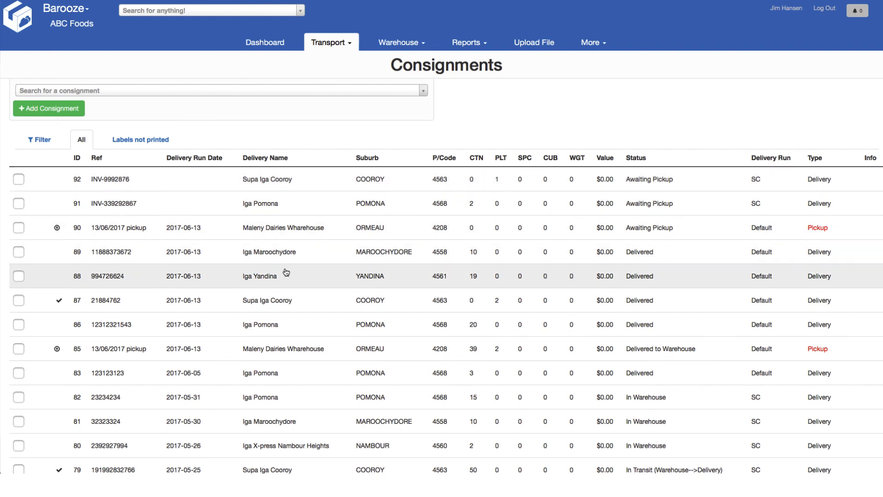
Open Iga Yandina's delivered consignment 88 and download its POD PDF.
click(260, 276)
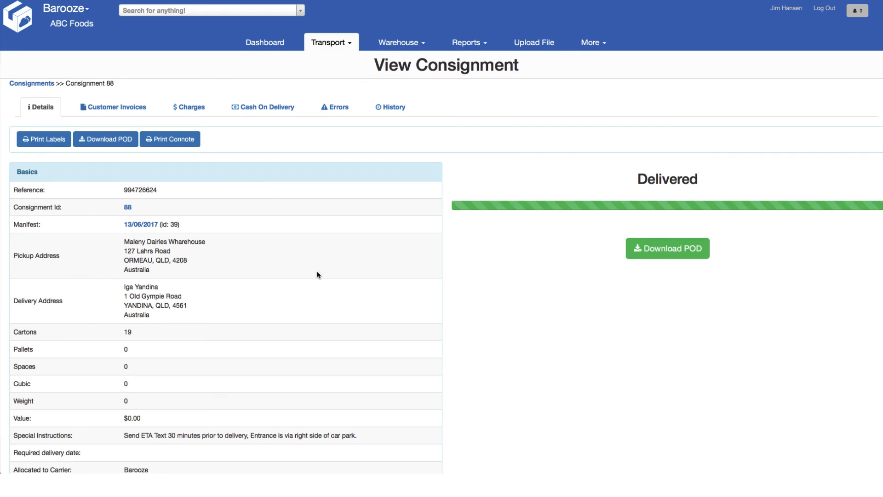
mouse_move(105, 139)
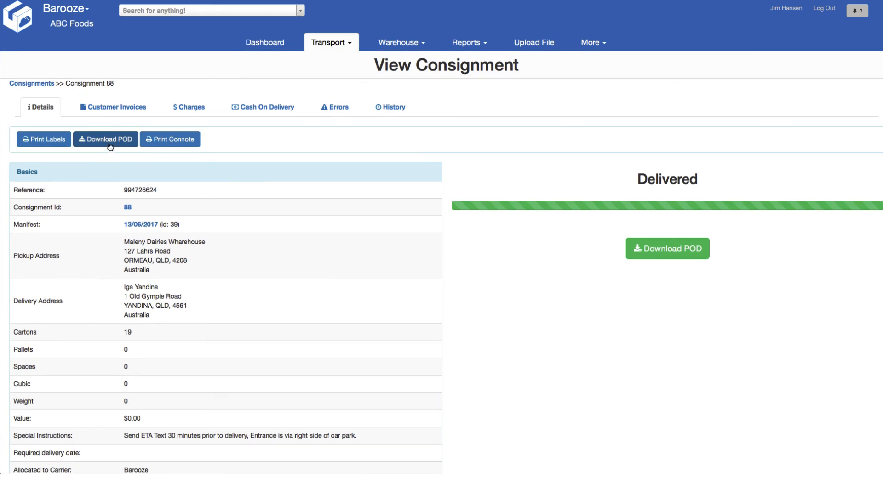
mouse_move(667, 244)
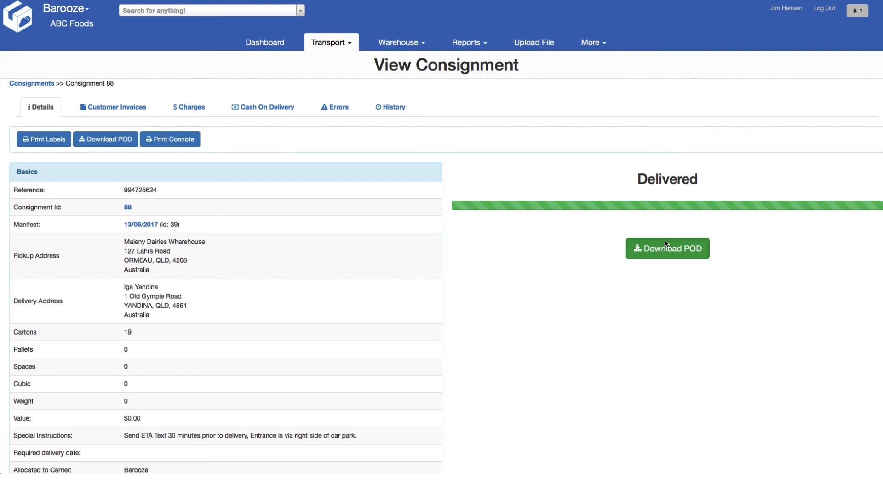
click(667, 248)
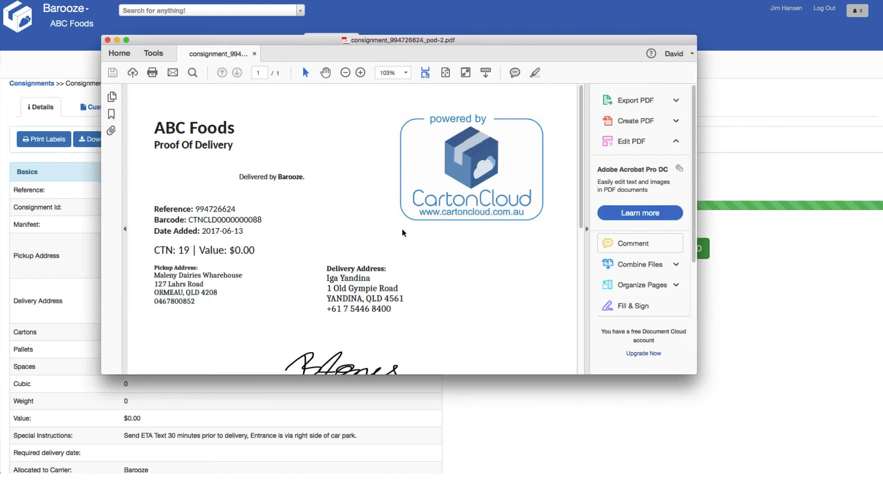
Scroll through the POD to check the signature and delivery log: 19 cartons, signed 2017-06-13.
scroll(down, 3)
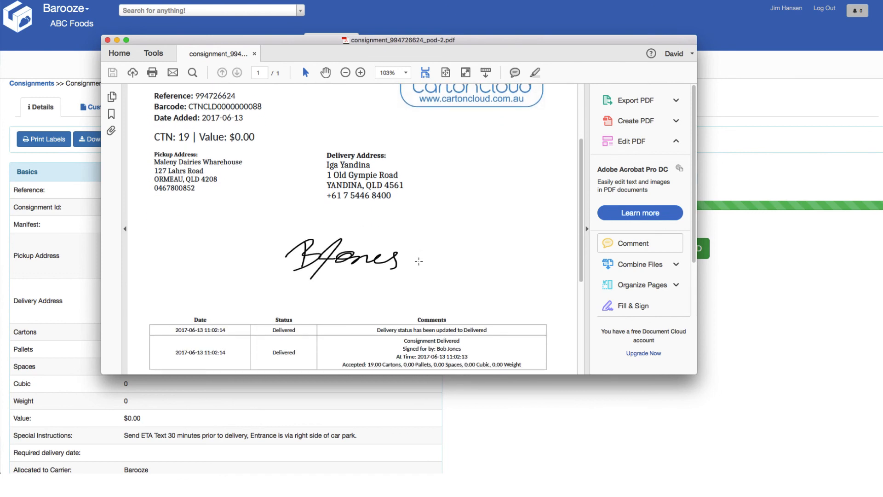
scroll(down, 3)
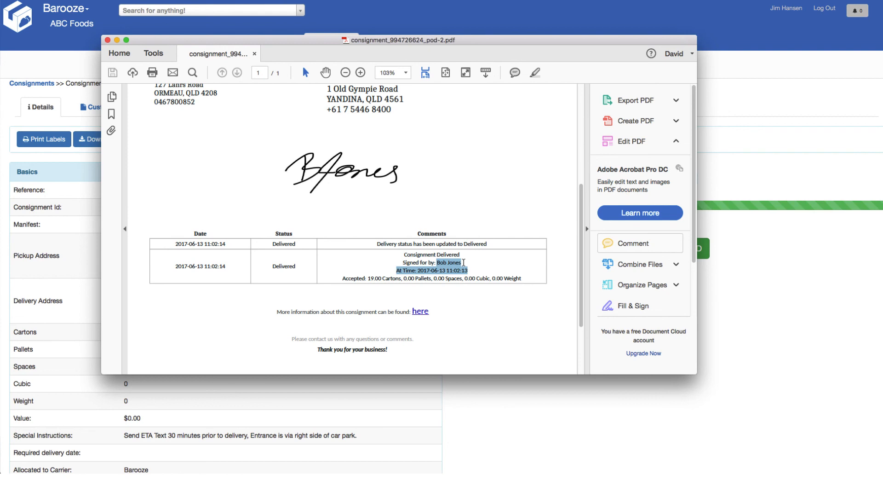
scroll(up, 3)
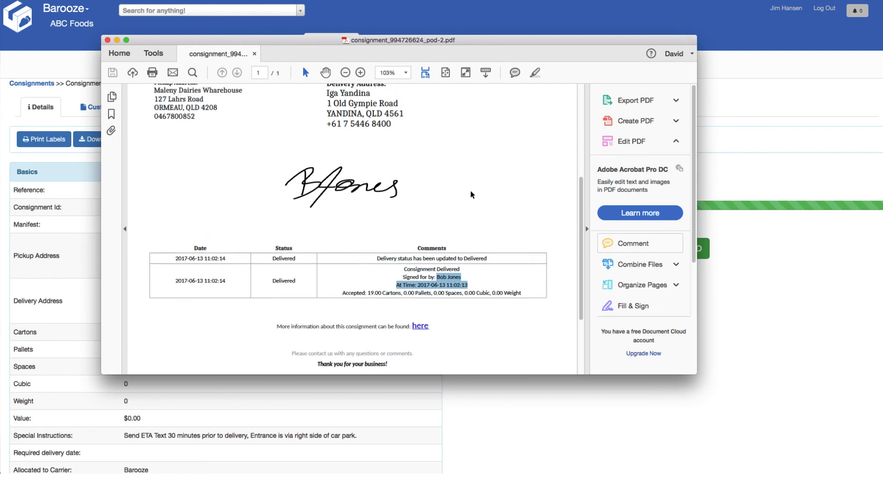
scroll(up, 3)
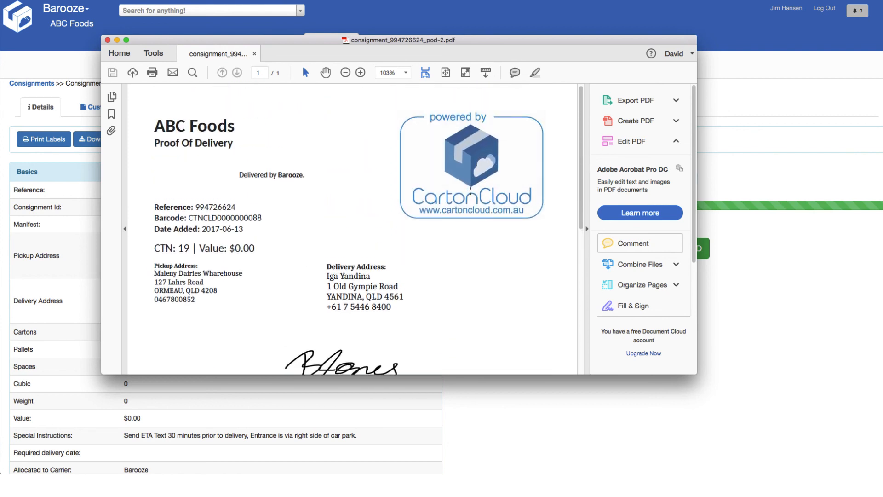